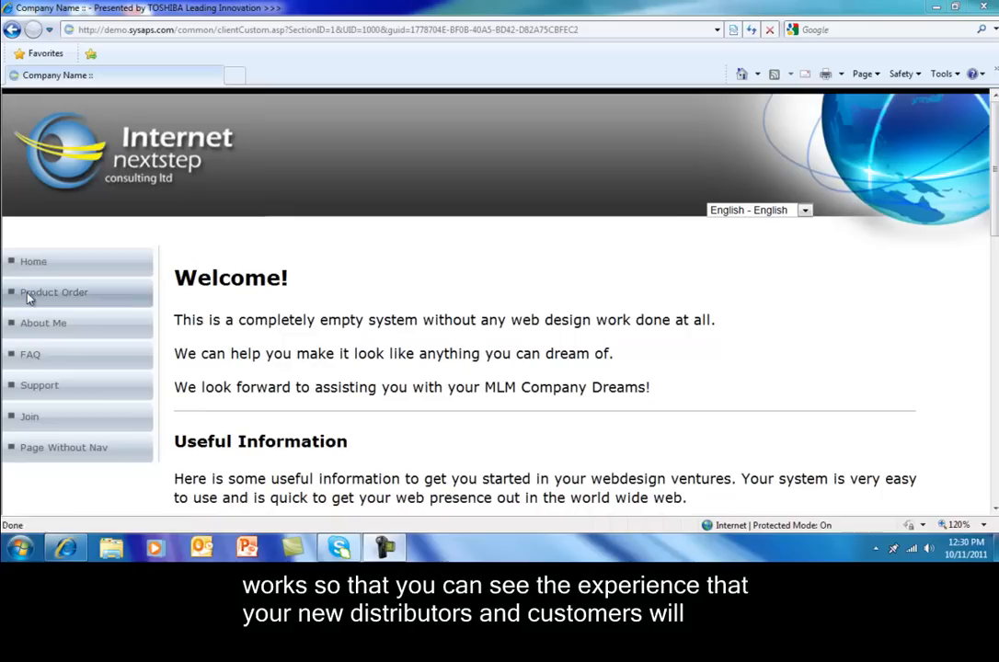
mouse_move(29, 422)
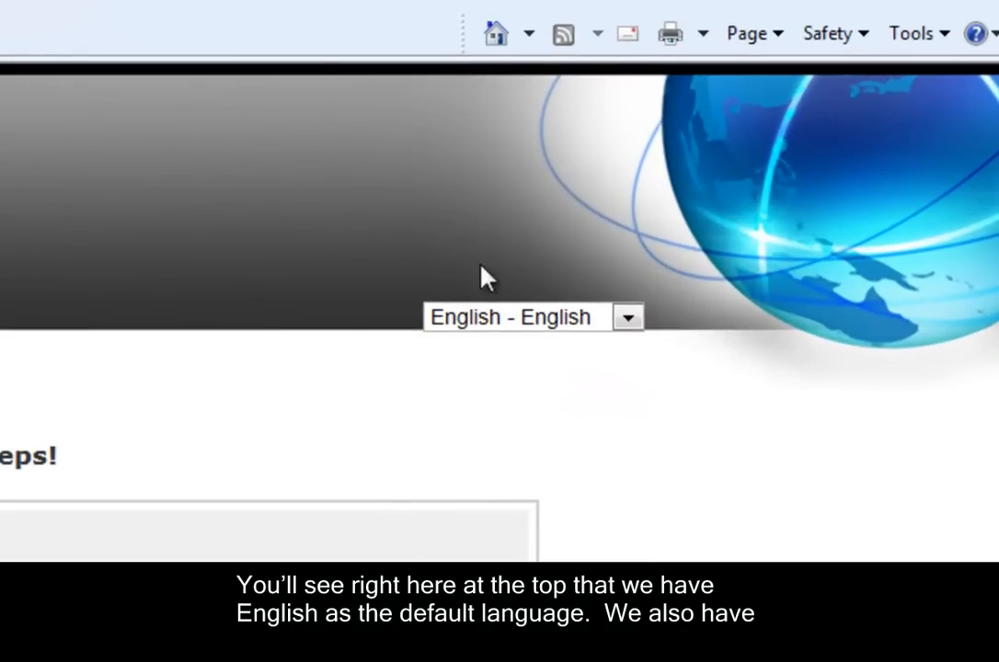
mouse_move(559, 359)
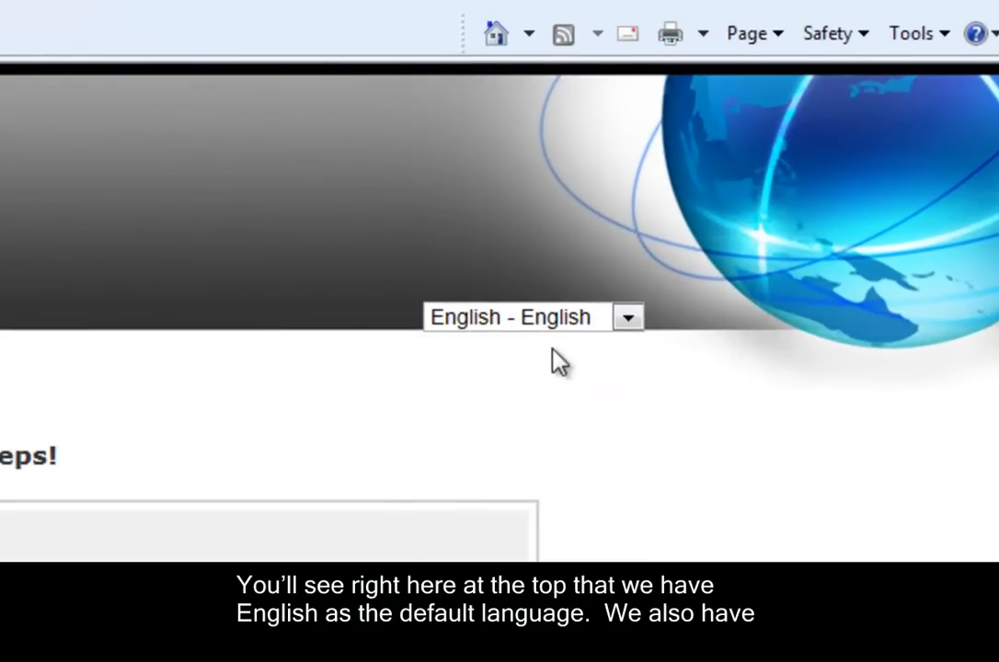
left_click(628, 317)
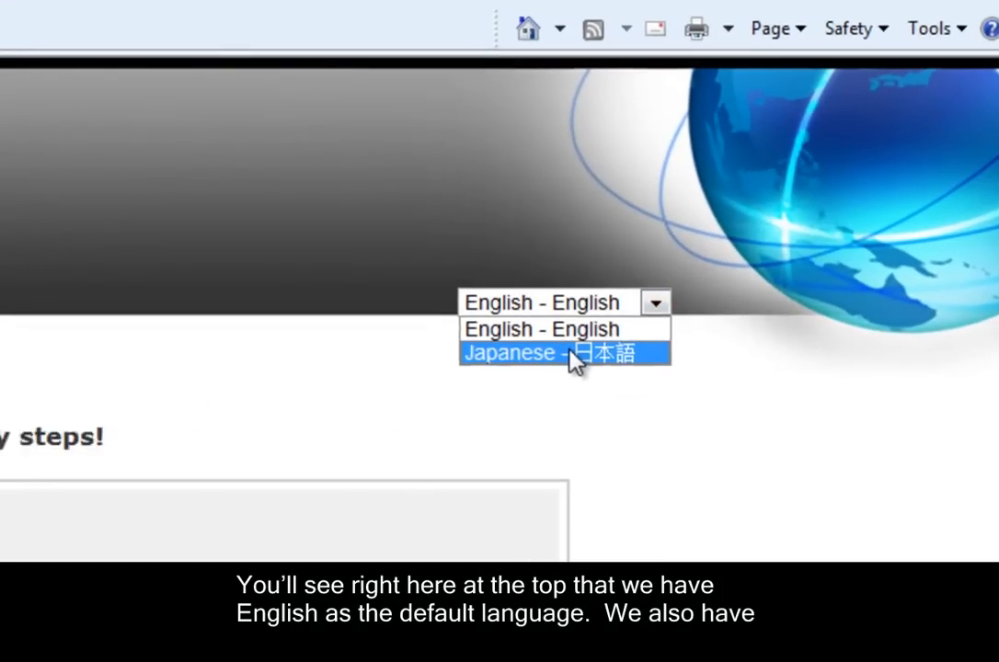
left_click(565, 353)
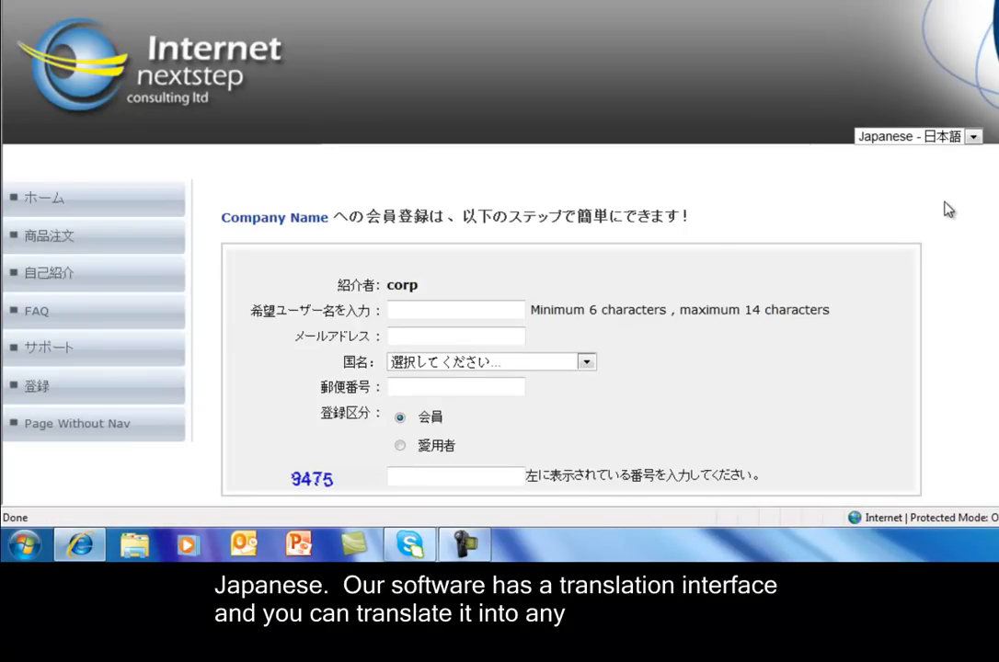
mouse_move(971, 143)
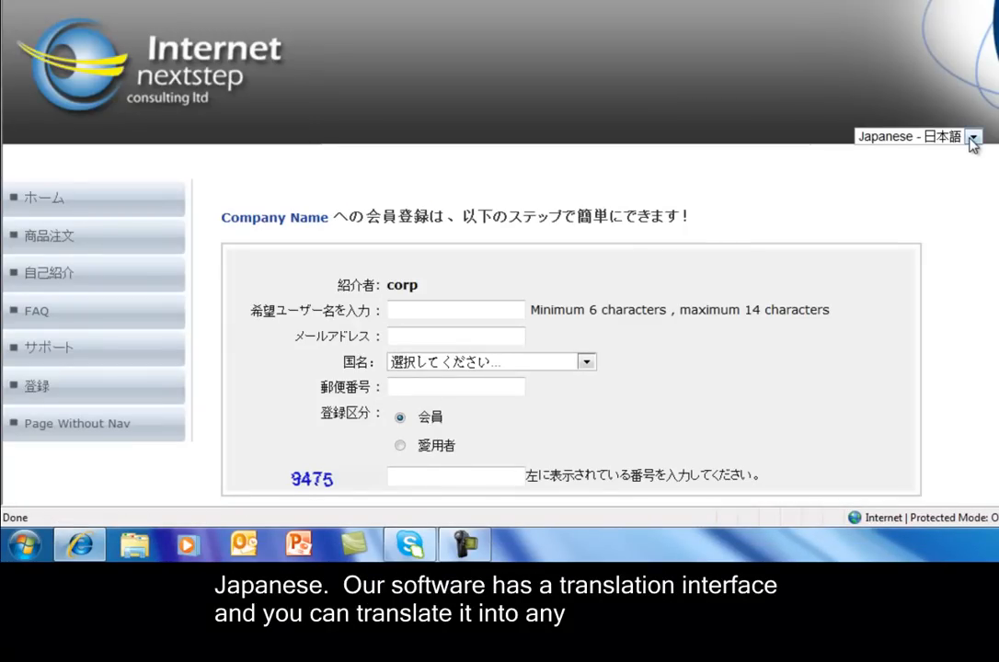
left_click(973, 136)
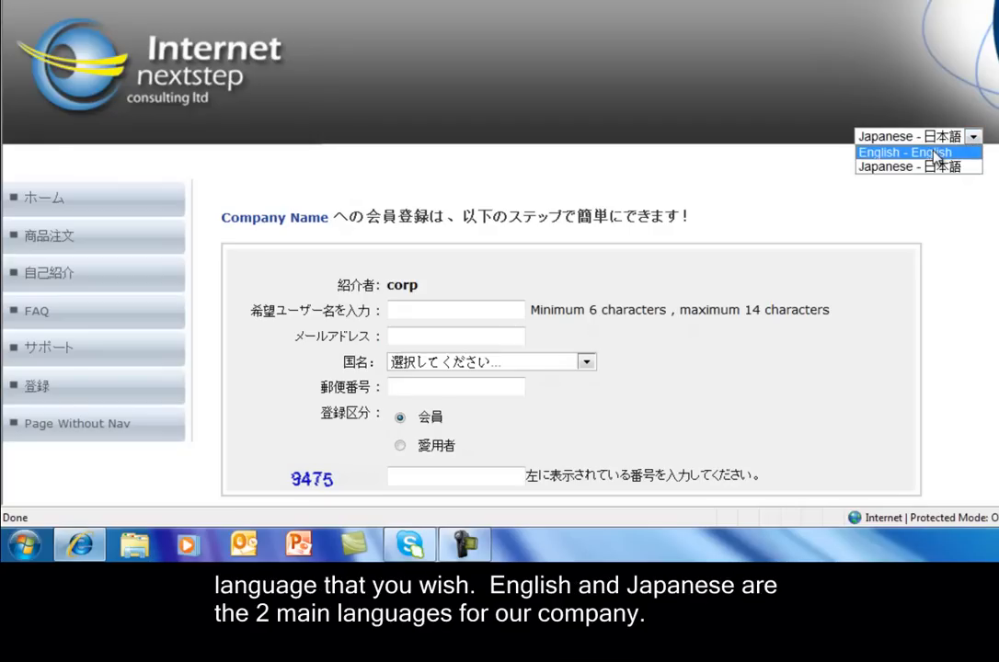
left_click(906, 152)
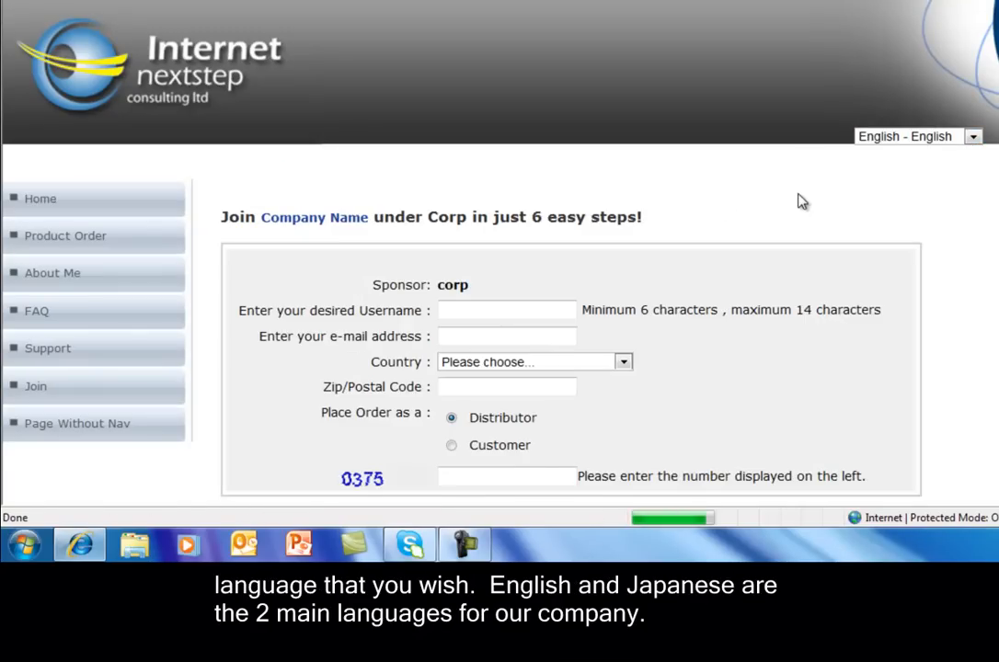
Fill the Join form's username and email with the suggested autocomplete entries
scroll("down", 3)
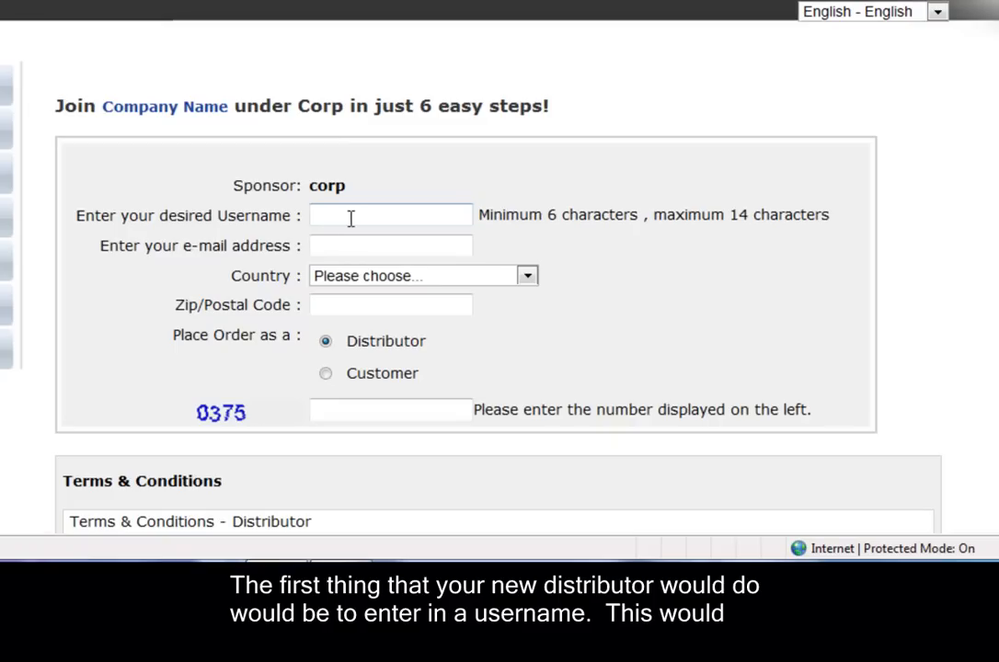
left_click(391, 215)
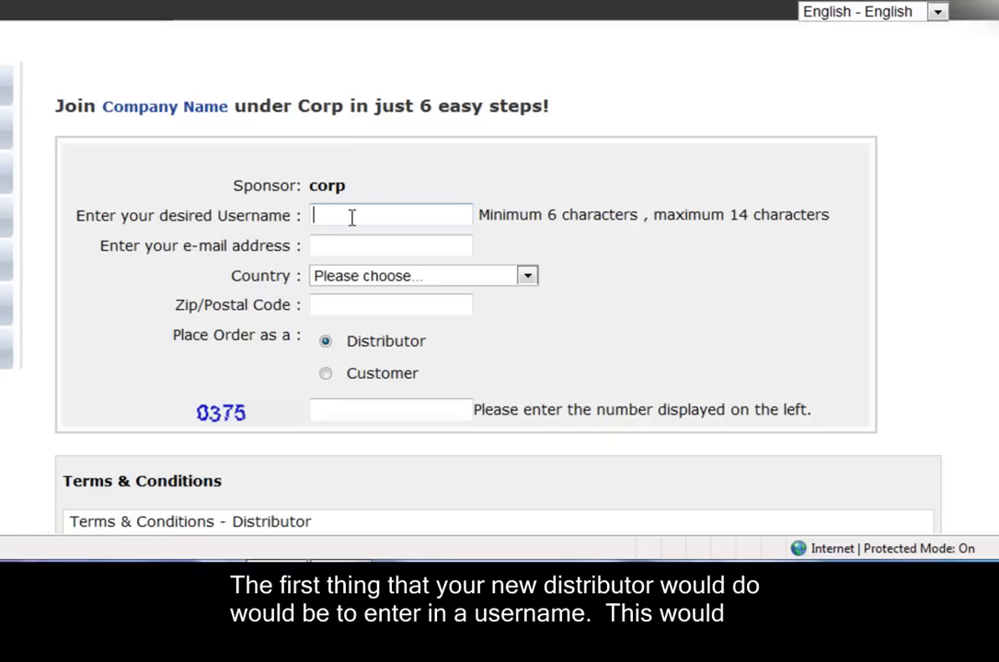
type("ml")
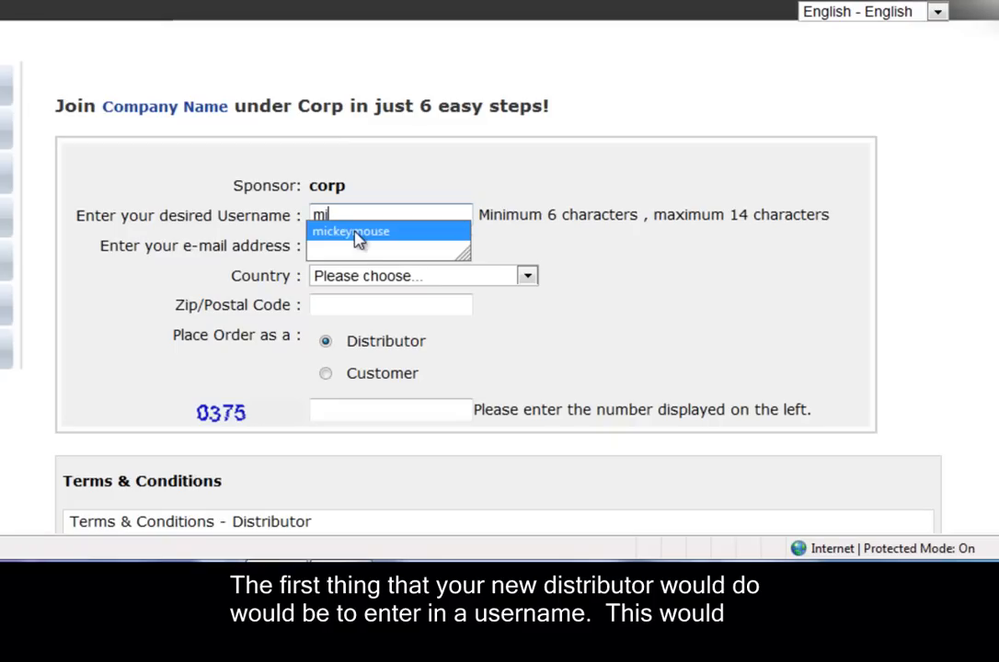
left_click(350, 231)
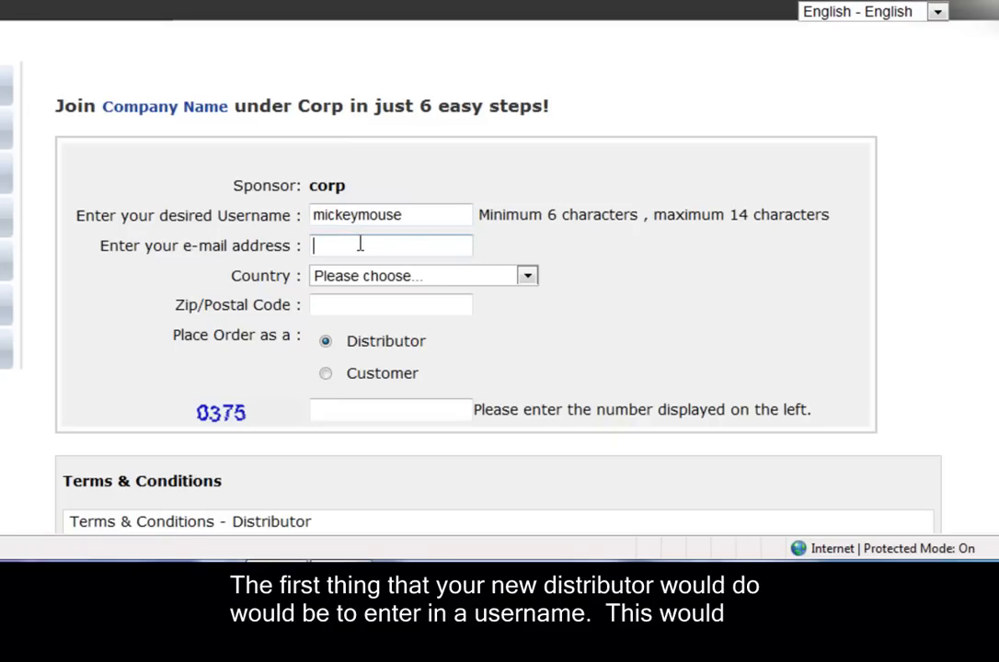
type("mi")
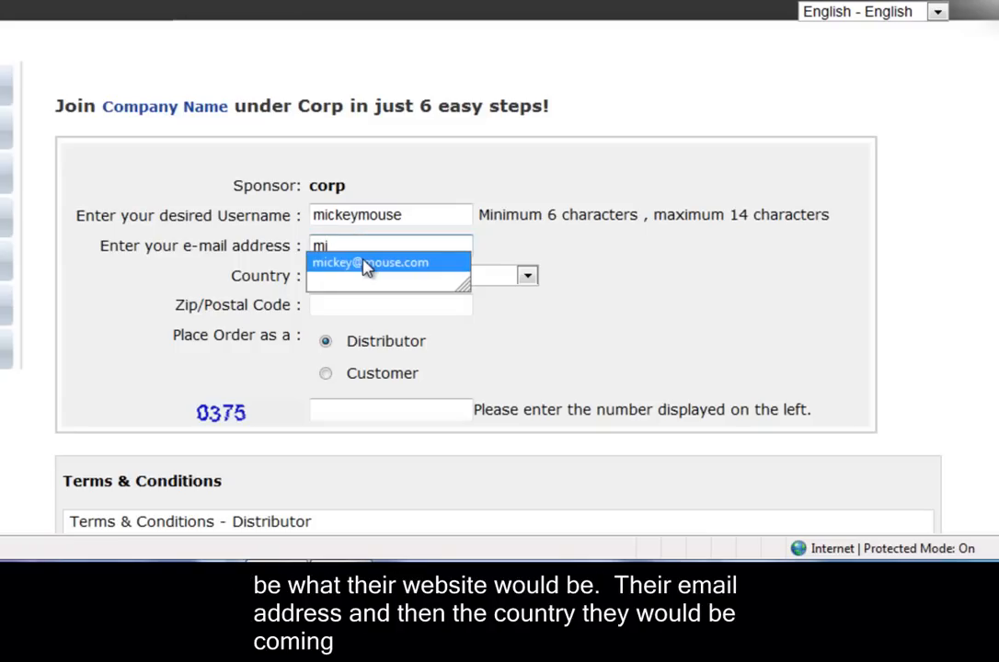
left_click(370, 262)
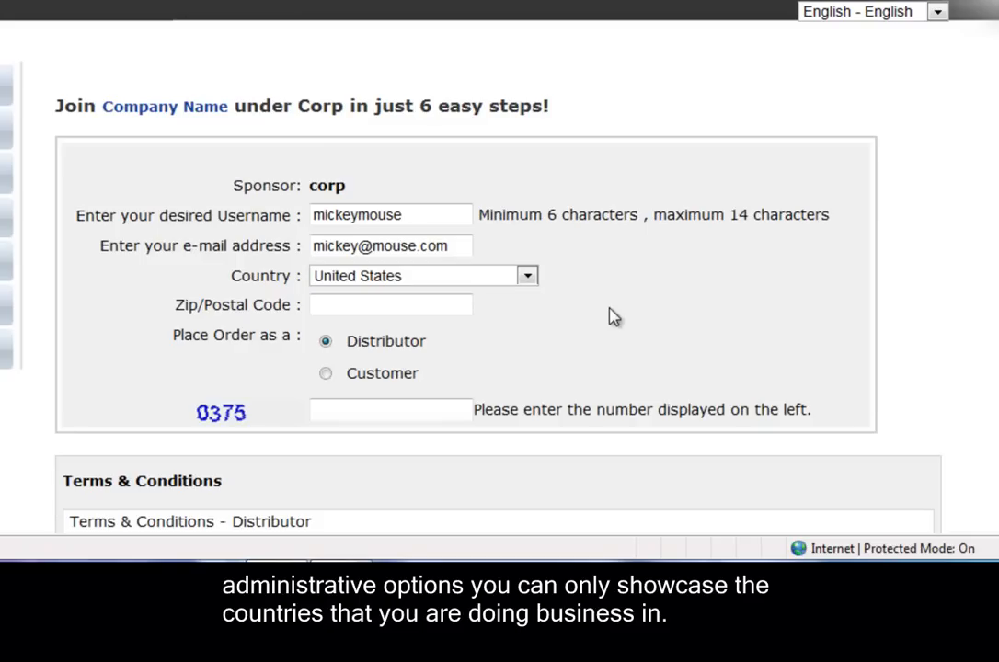
Enter zip code 90210 on the Join form
left_click(390, 305)
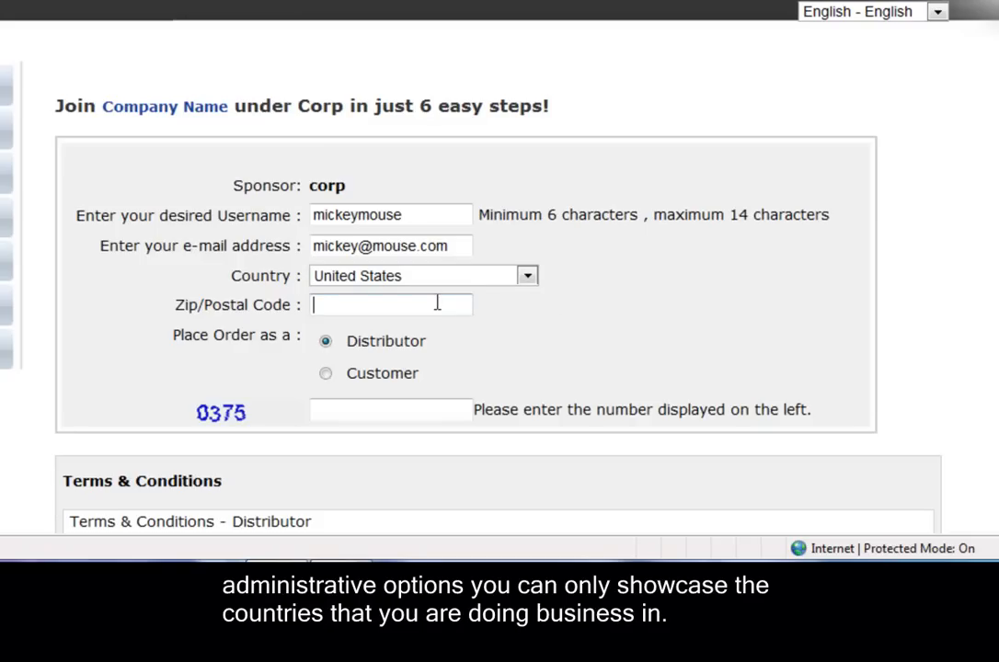
type("90210")
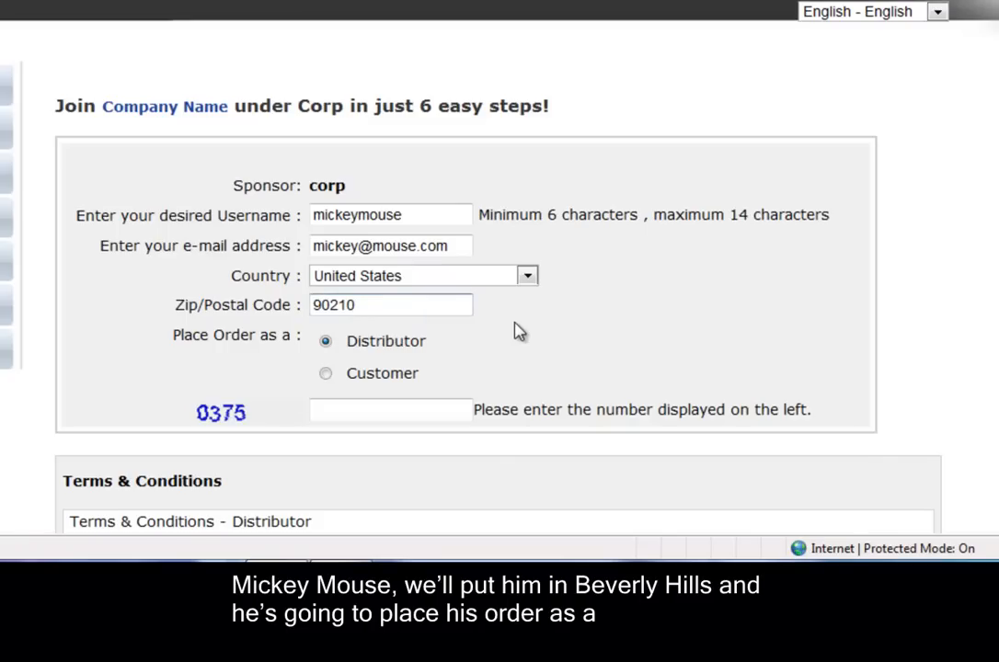
scroll("down", 3)
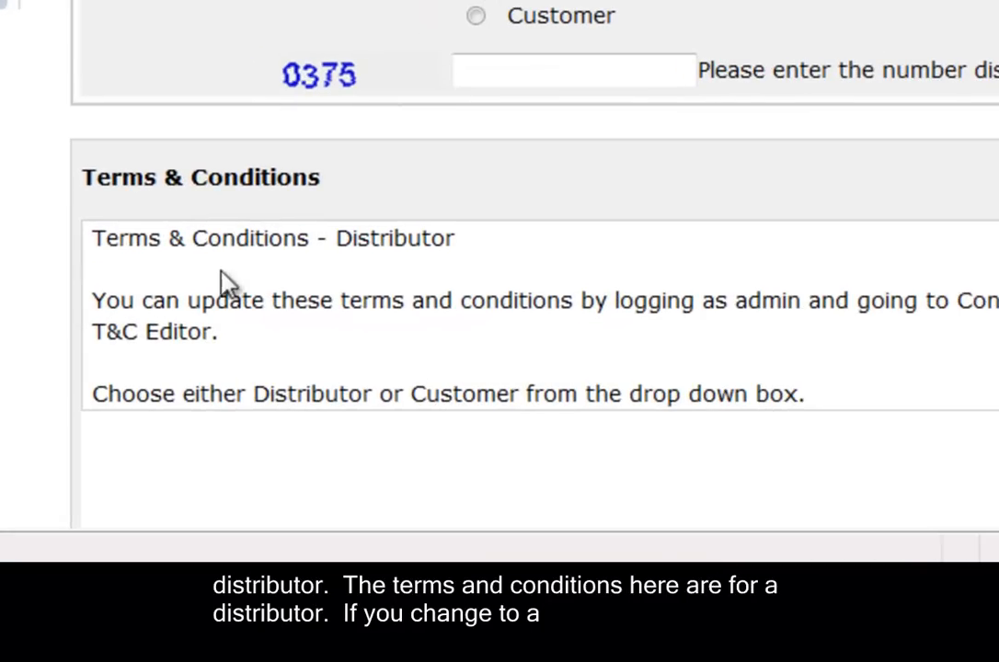
mouse_move(276, 243)
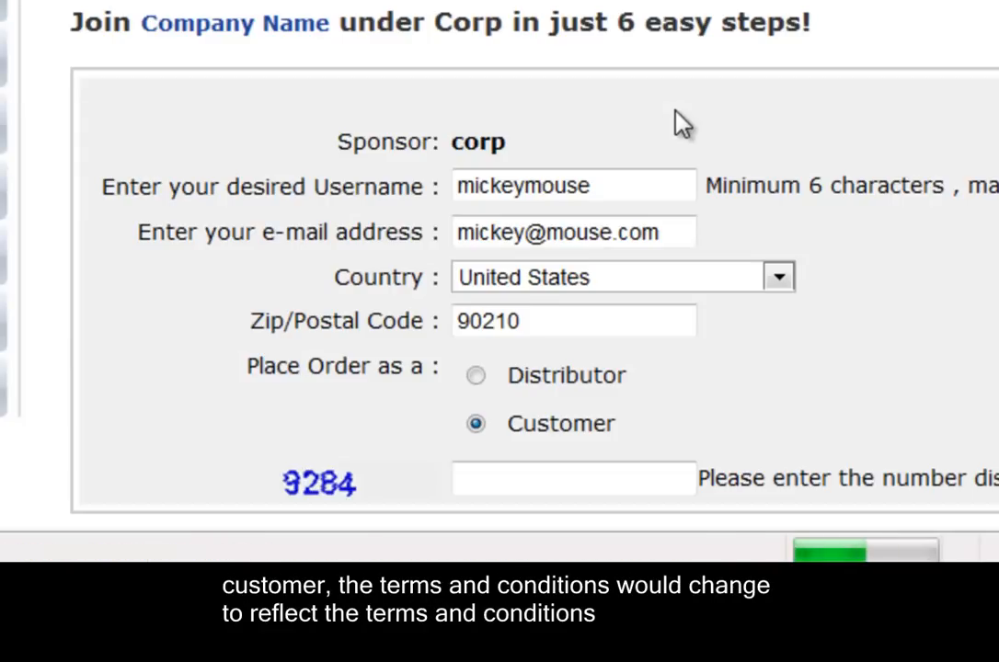
Enter the captcha verification code, accept the Terms & Conditions, and submit the Join form
scroll("down", 3)
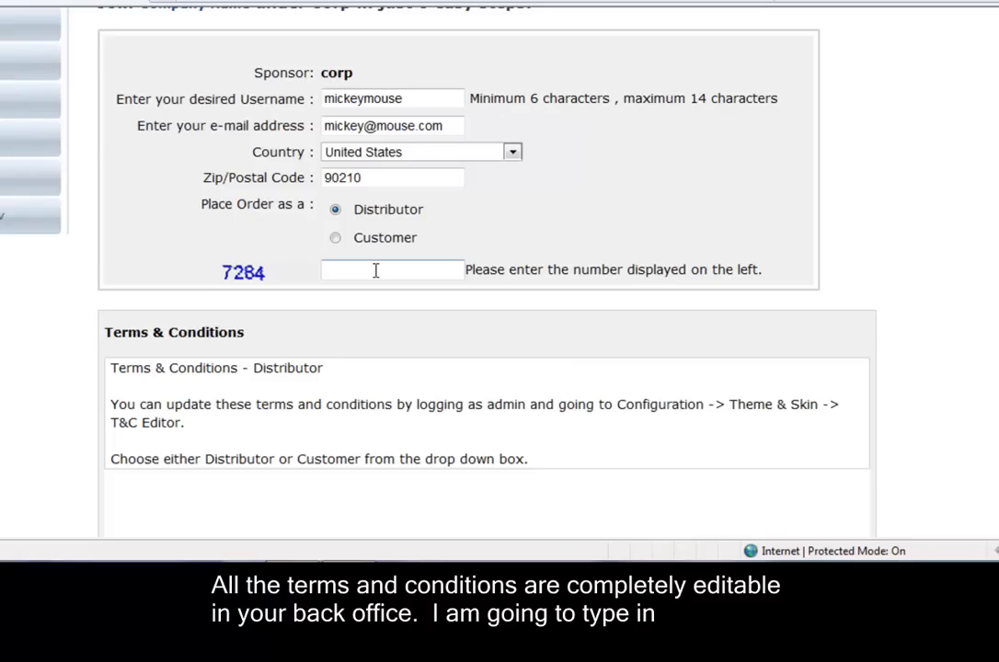
type("7284")
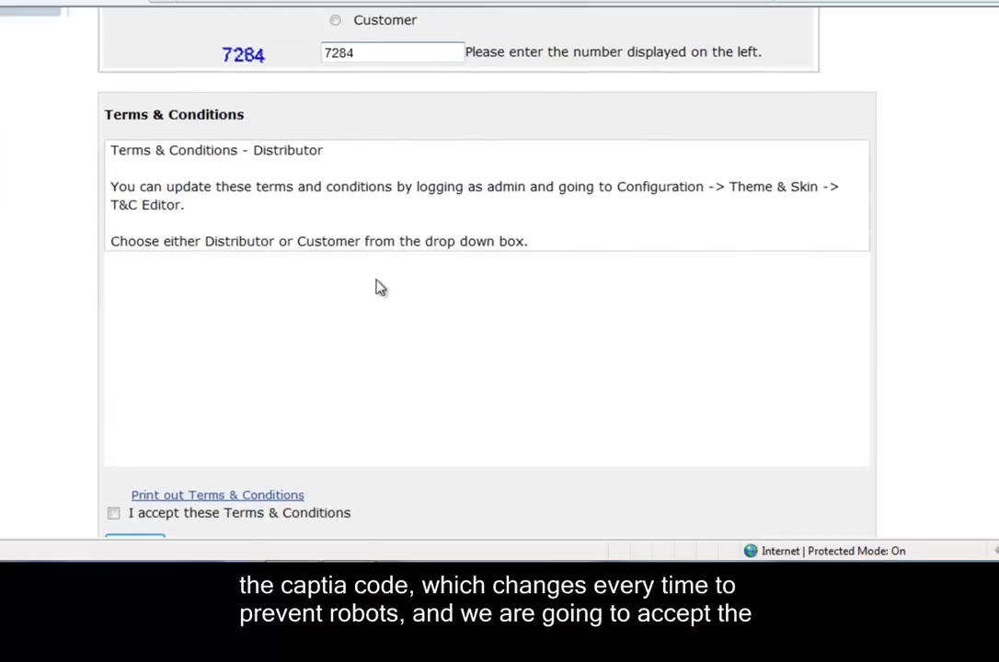
left_click(114, 333)
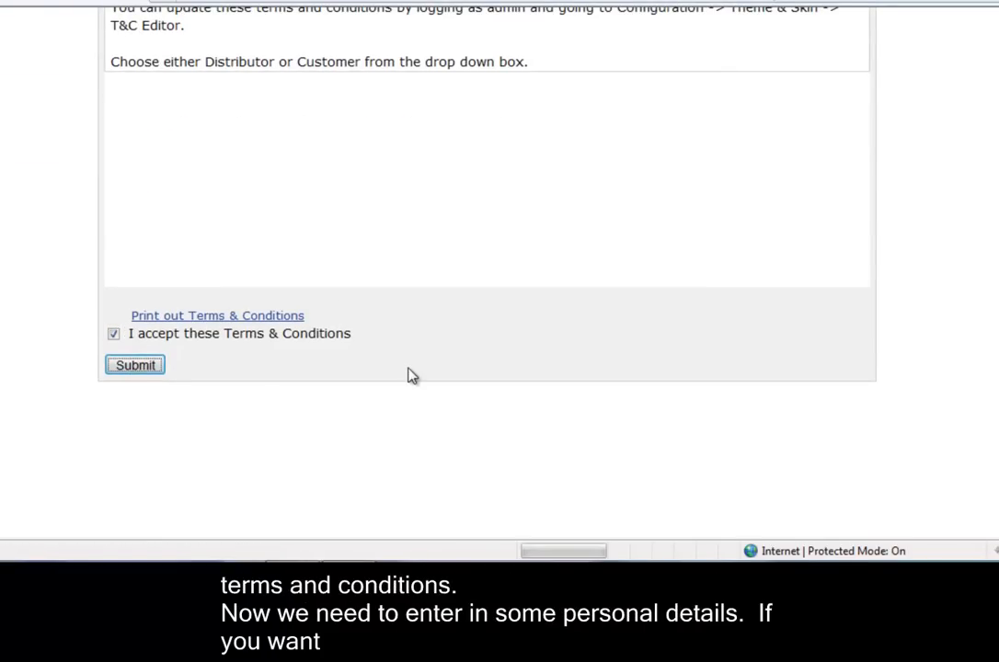
left_click(135, 365)
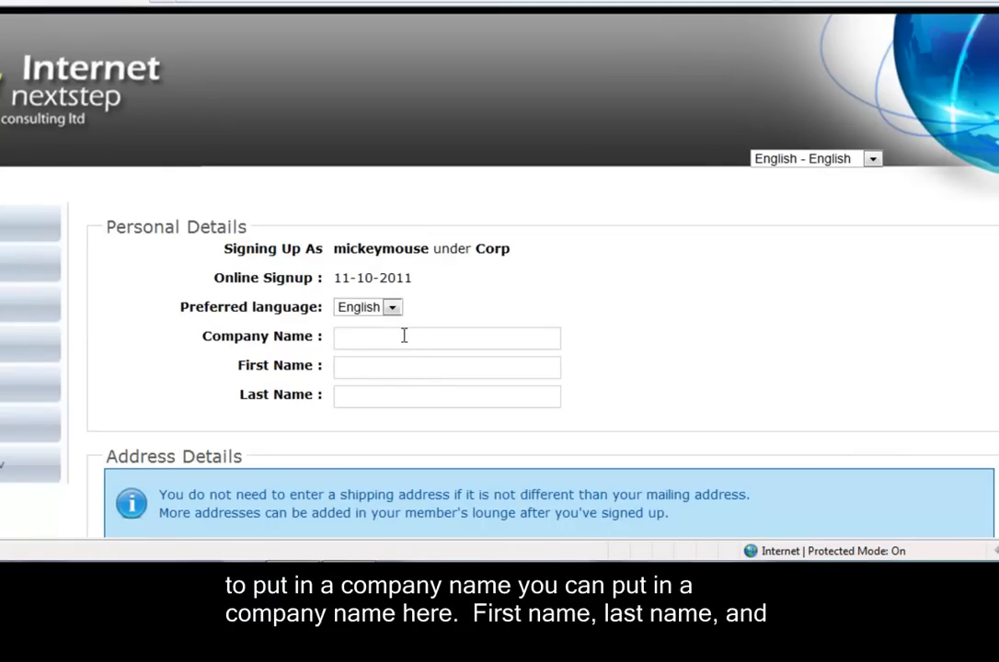
Enter company name, first name, last name Mouse and Address 1 '12345 Main'
type("d")
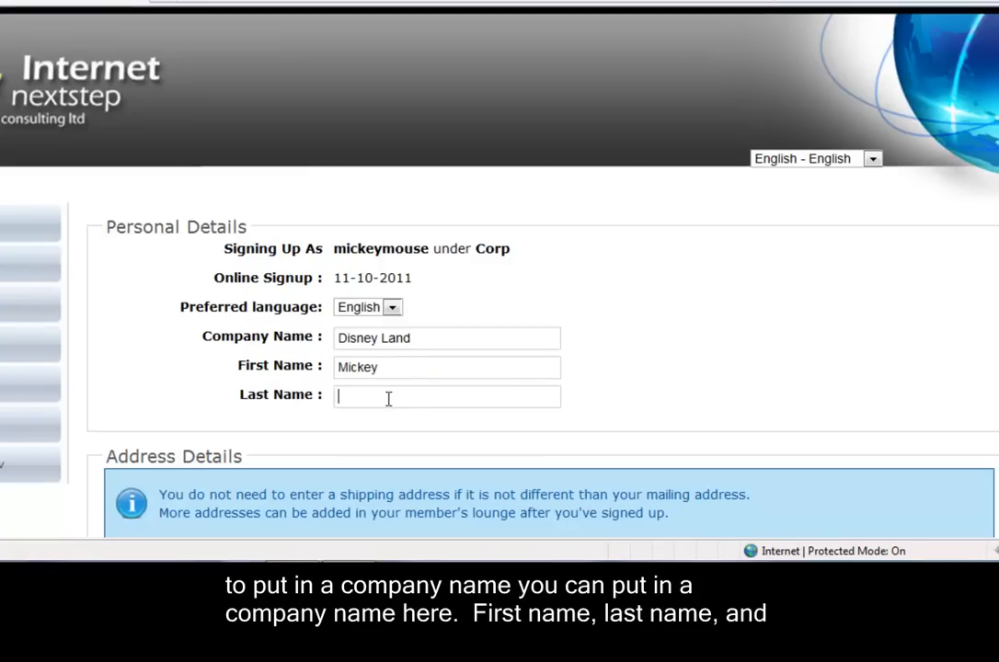
type("Mouse")
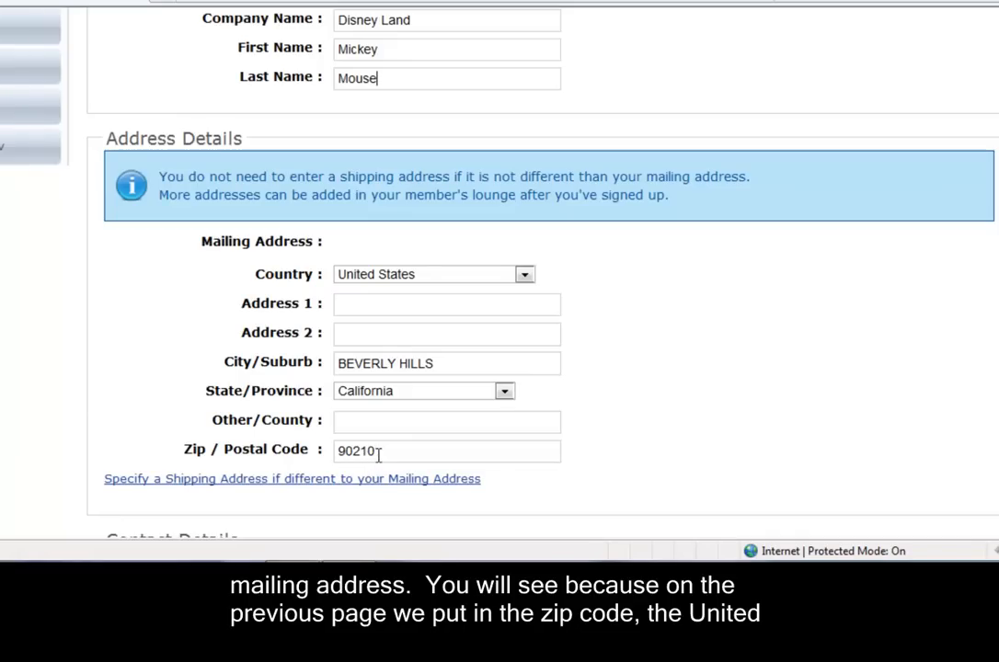
mouse_move(377, 384)
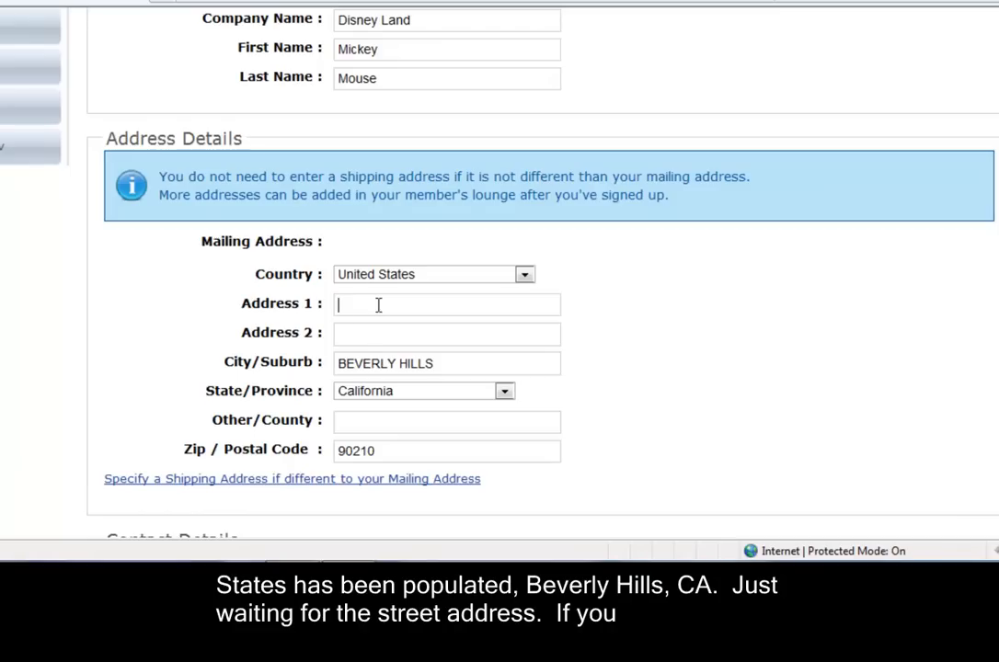
type("12345 Main")
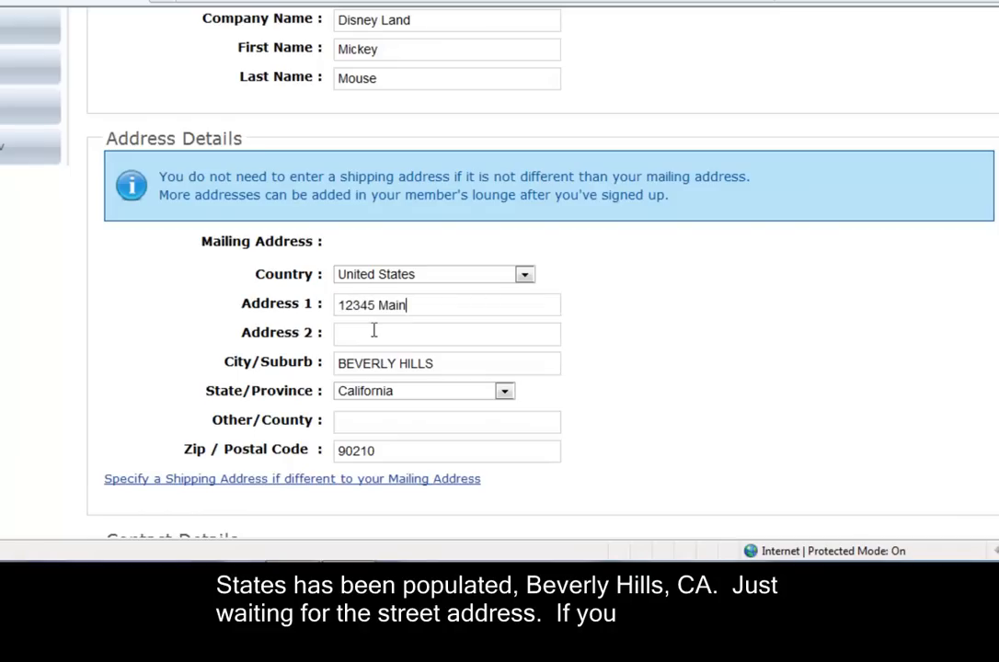
mouse_move(564, 404)
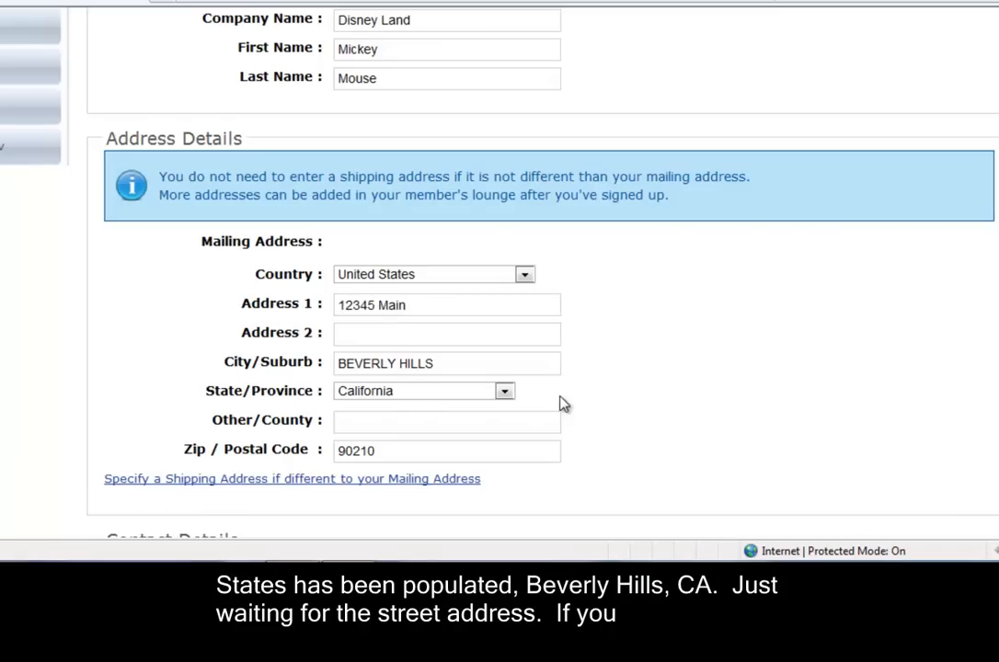
Choose Yes to specify a separate shipping address
scroll("down", 3)
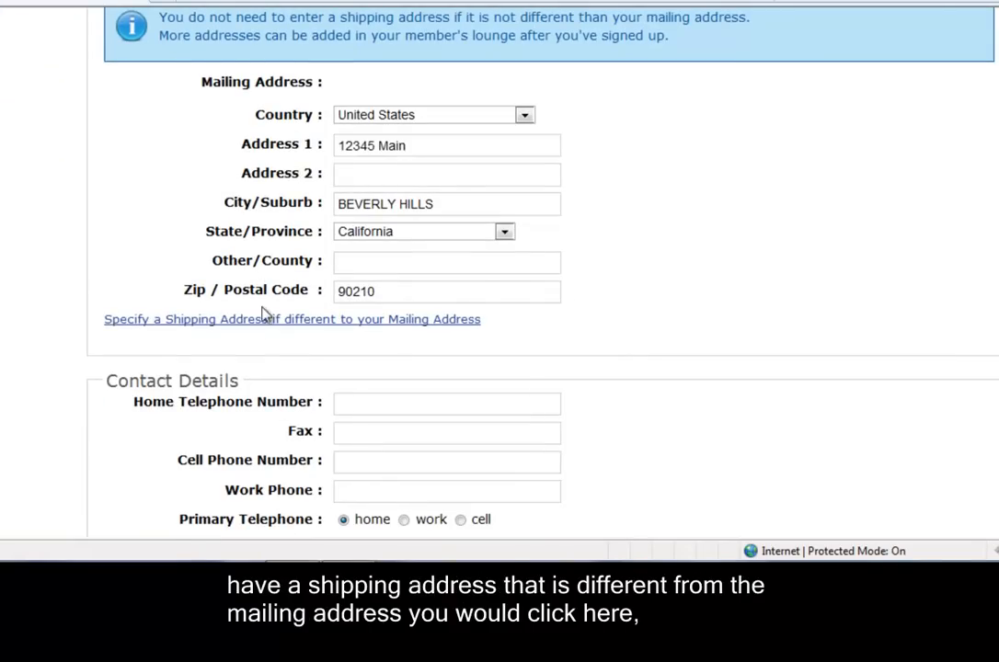
left_click(291, 319)
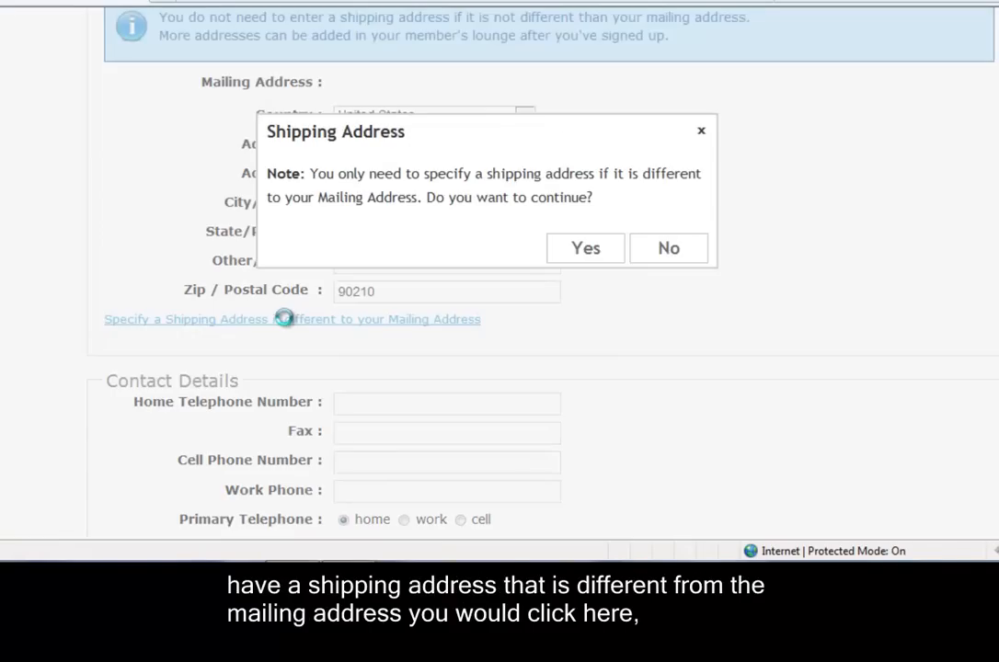
left_click(585, 248)
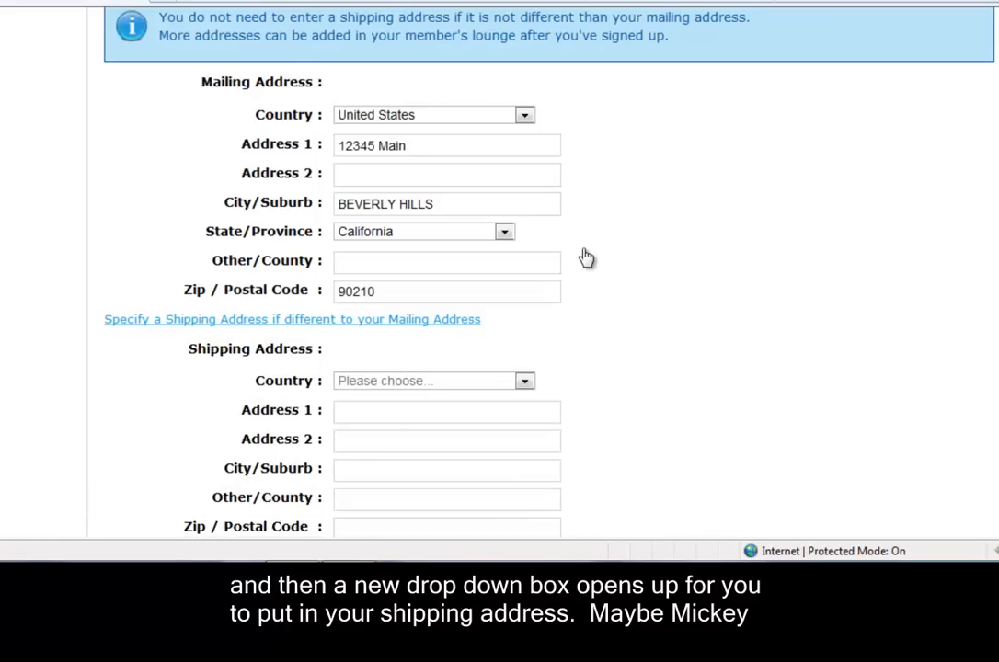
scroll("down", 3)
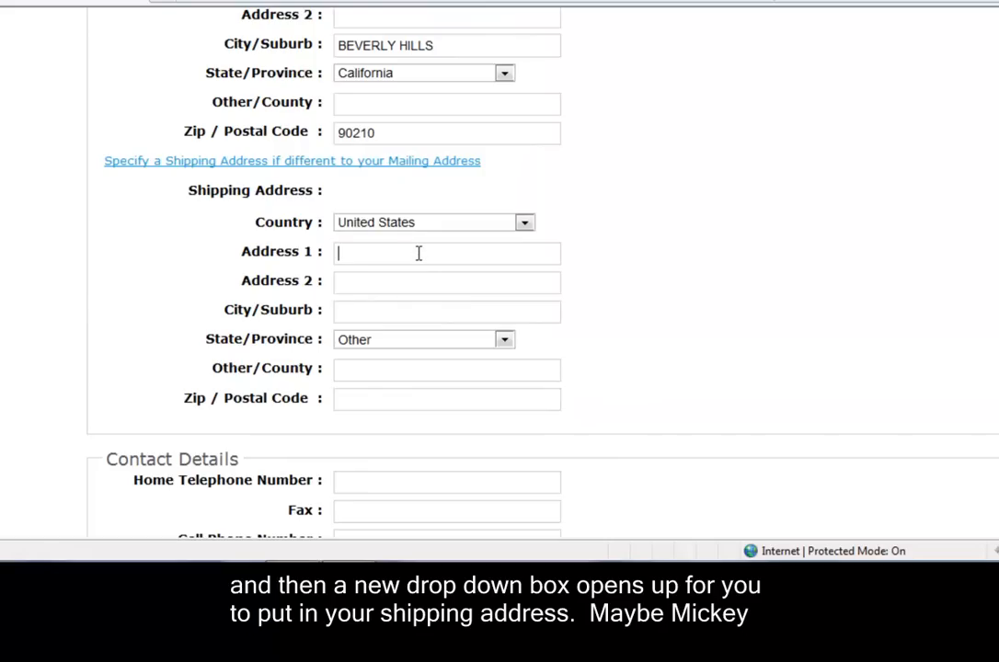
Fill the shipping address as Disneyland, Anaheim, zip 90000 from the suggestions
type("di")
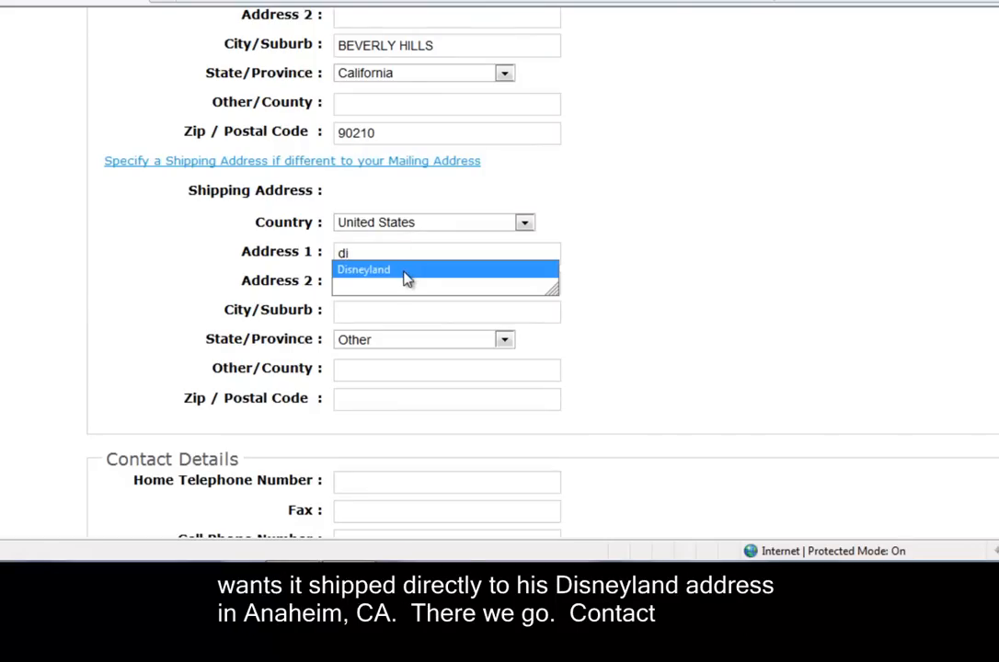
left_click(363, 270)
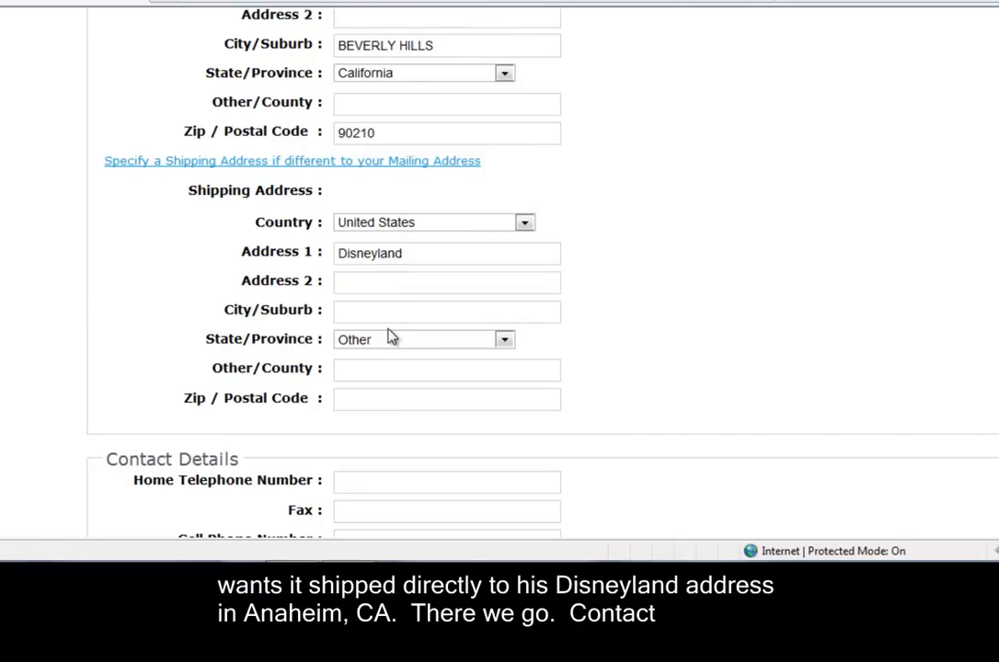
type("A")
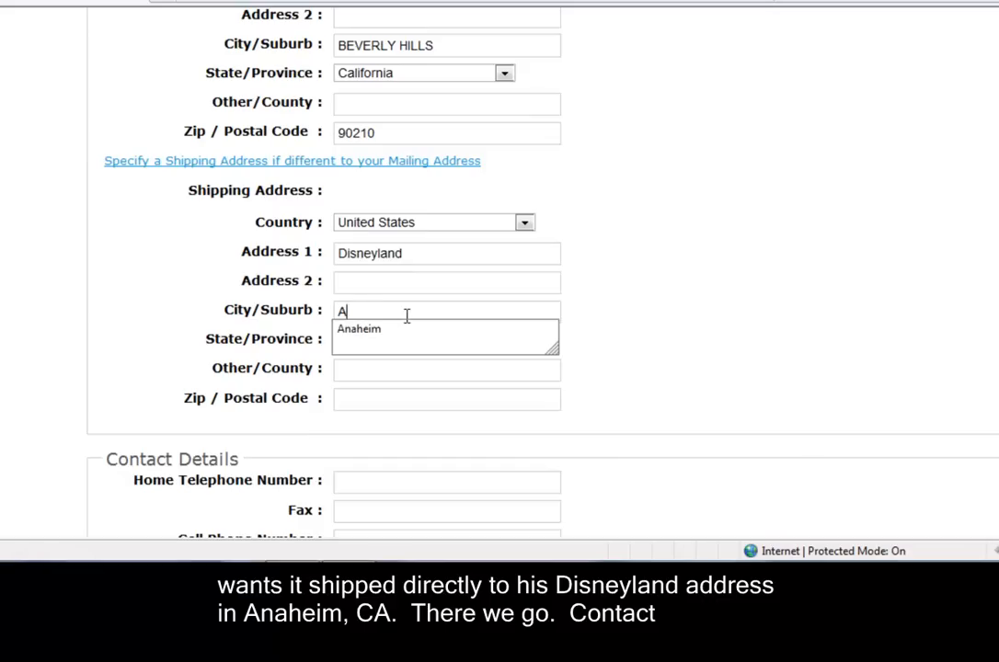
left_click(359, 328)
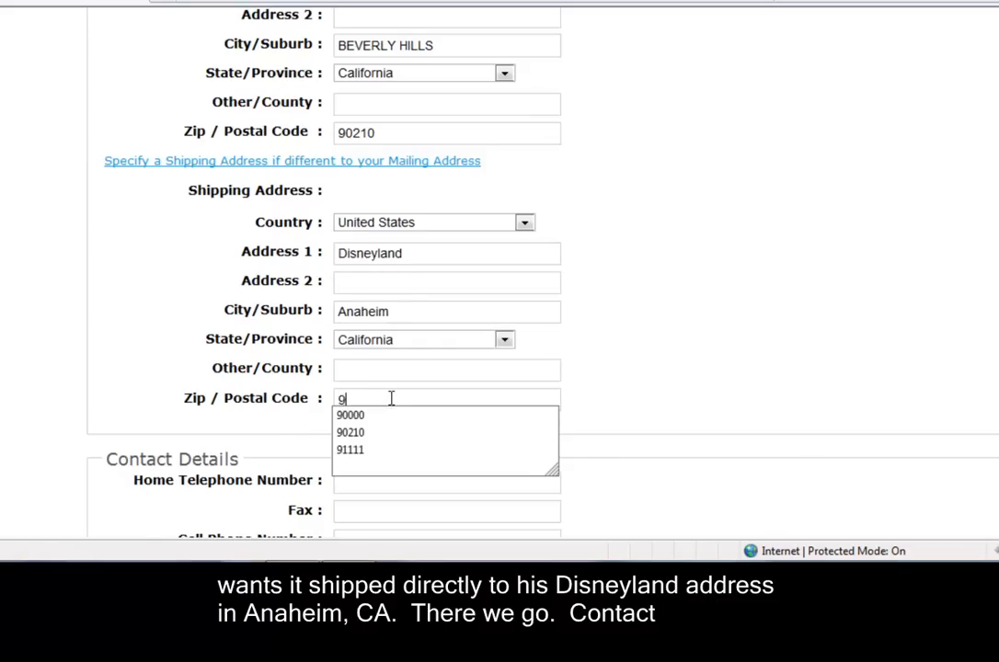
left_click(350, 414)
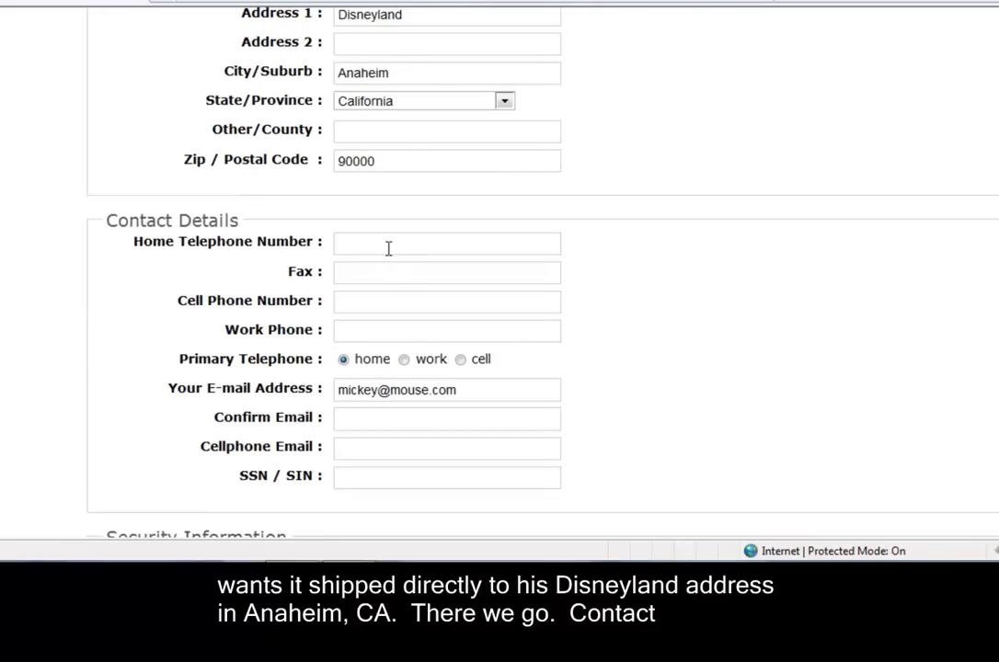
type("555-555-5555")
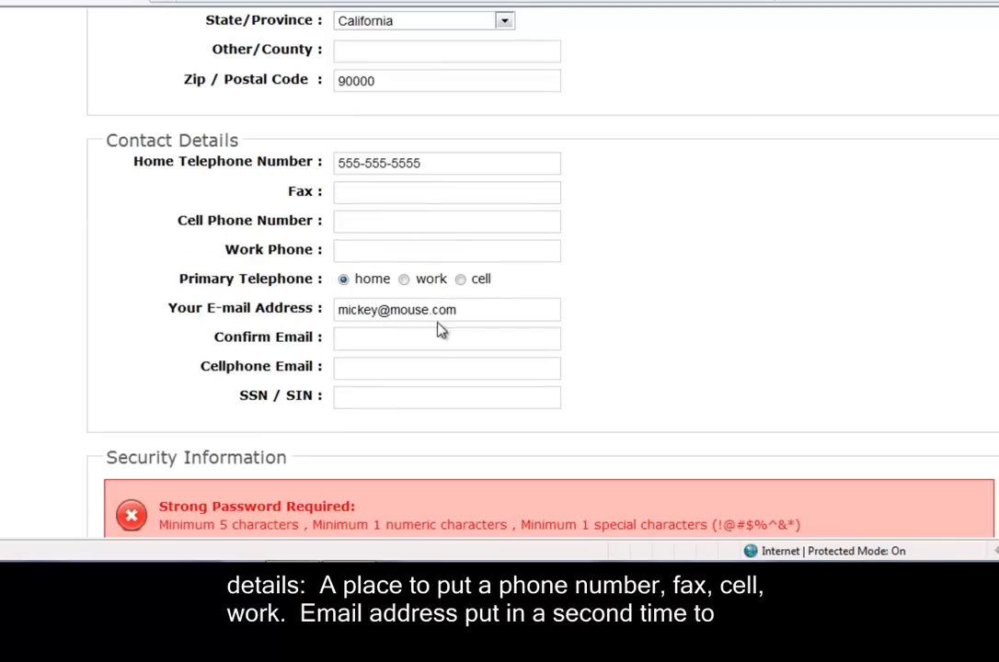
double_click(396, 310)
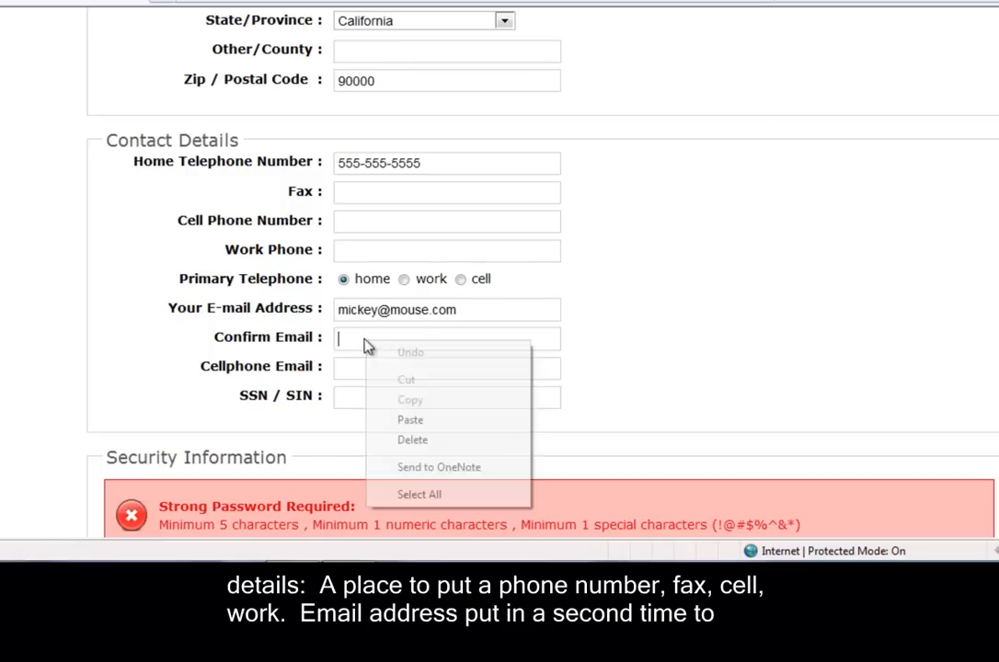
left_click(410, 419)
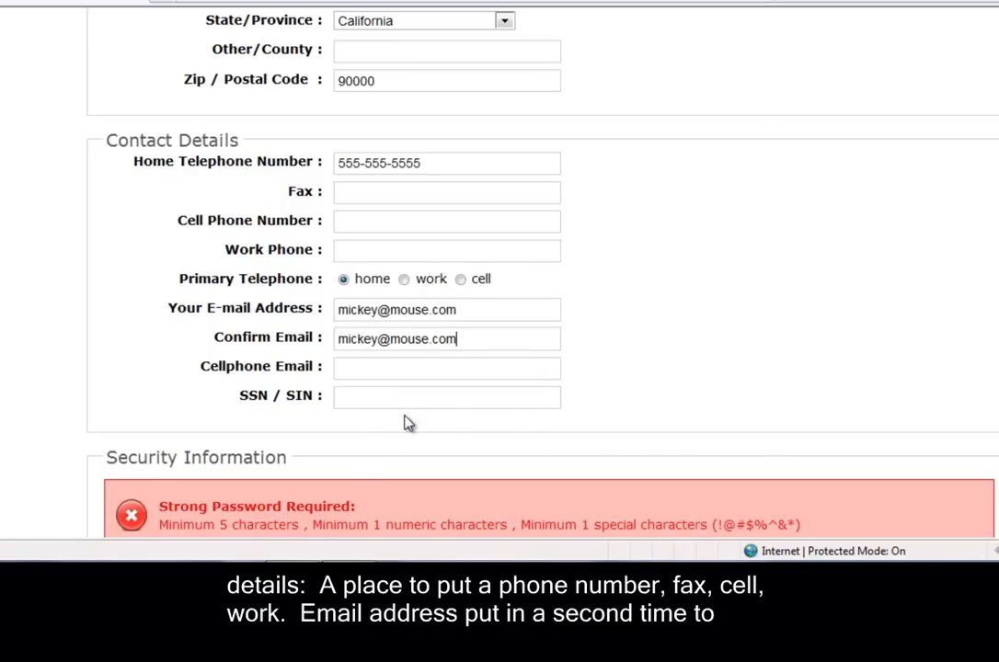
scroll("down", 3)
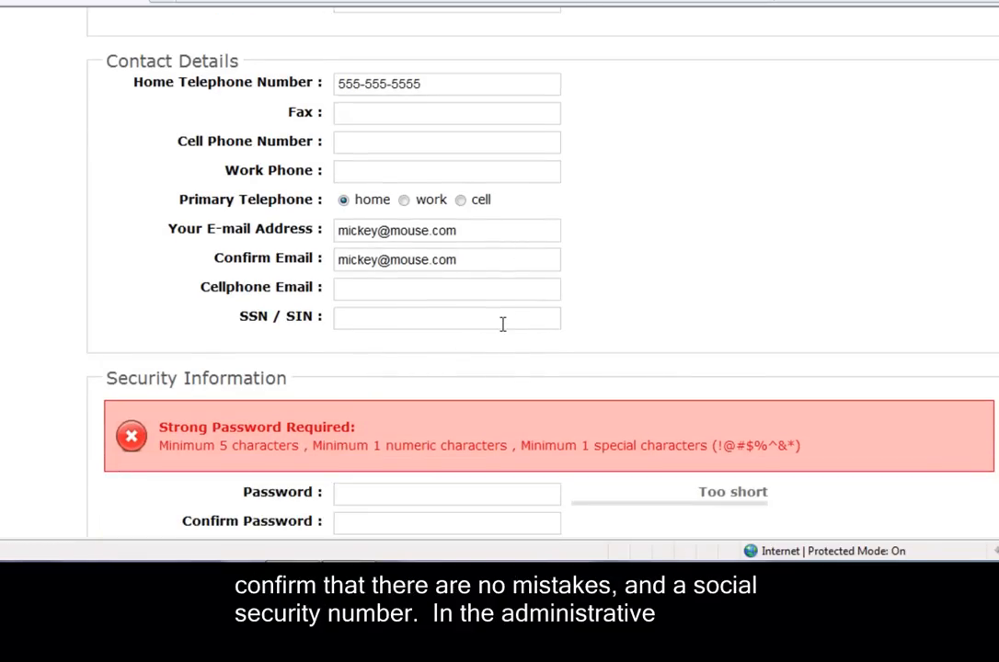
type("12")
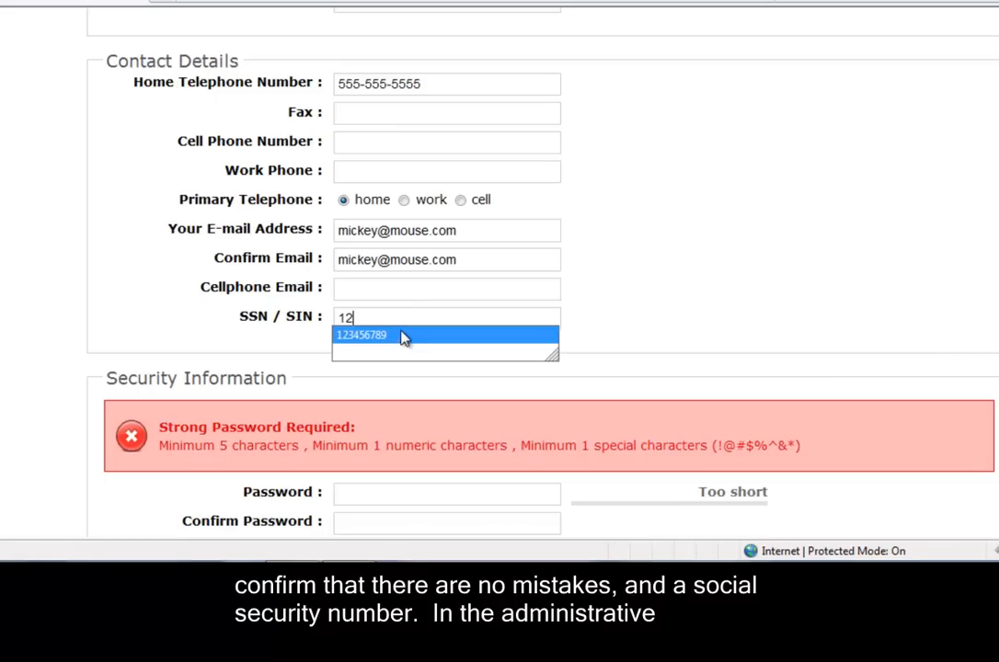
left_click(361, 335)
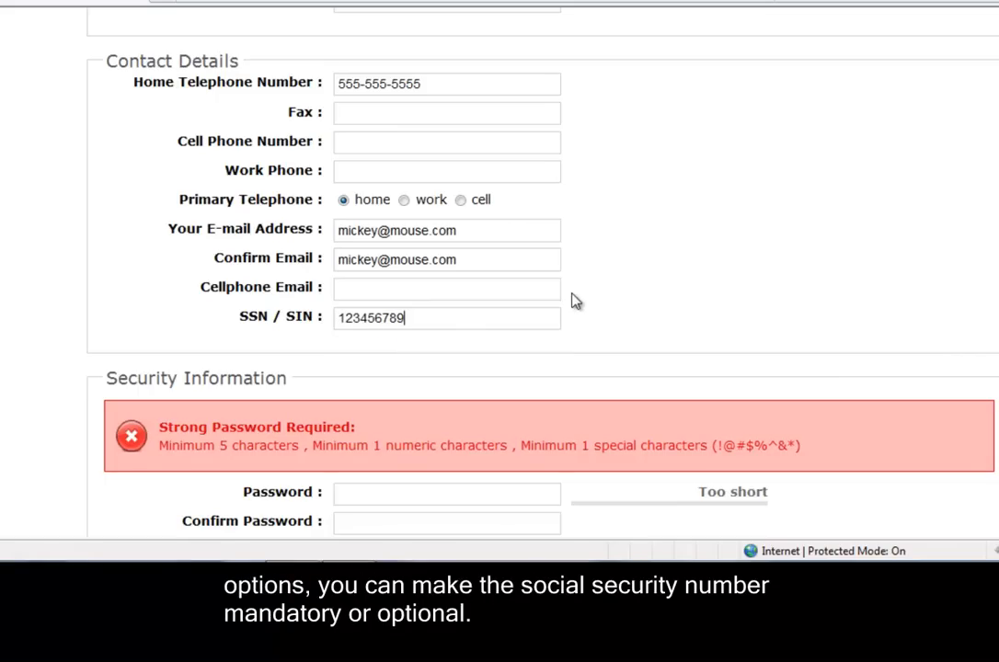
scroll("down", 3)
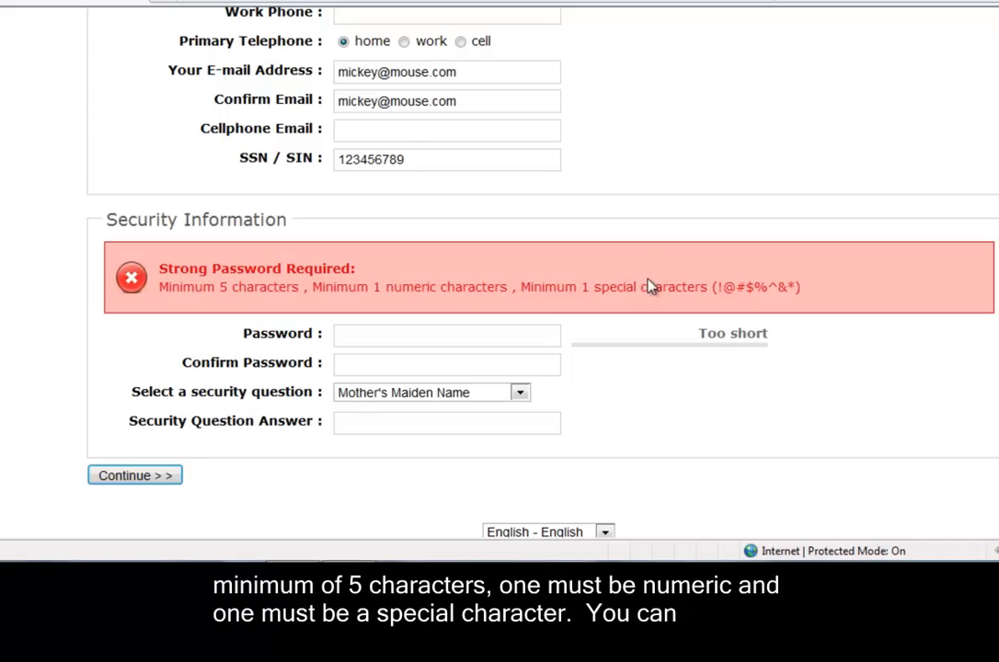
left_click(445, 335)
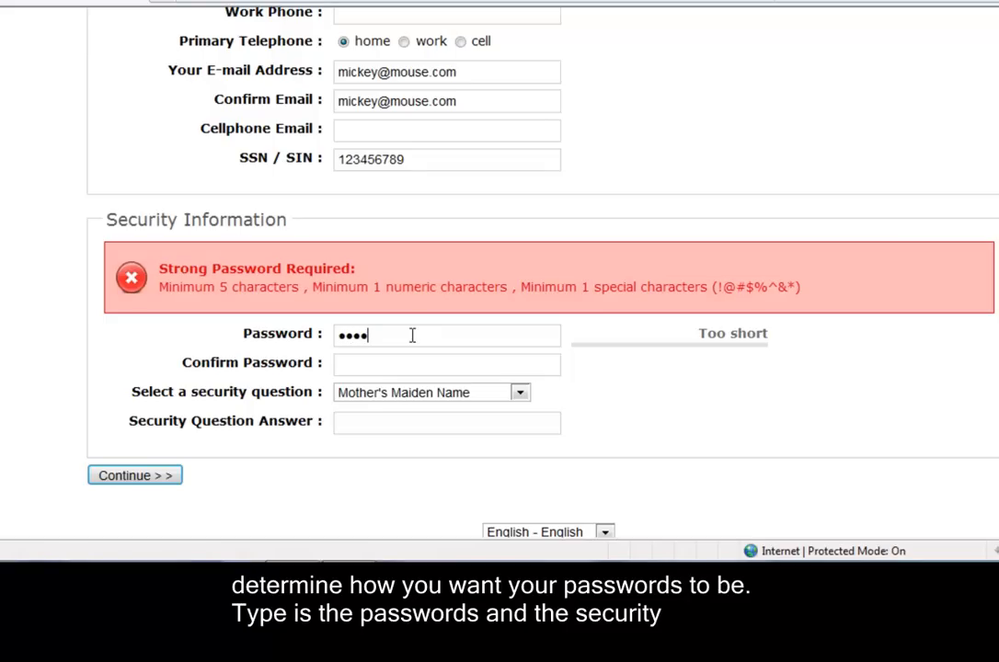
type("••")
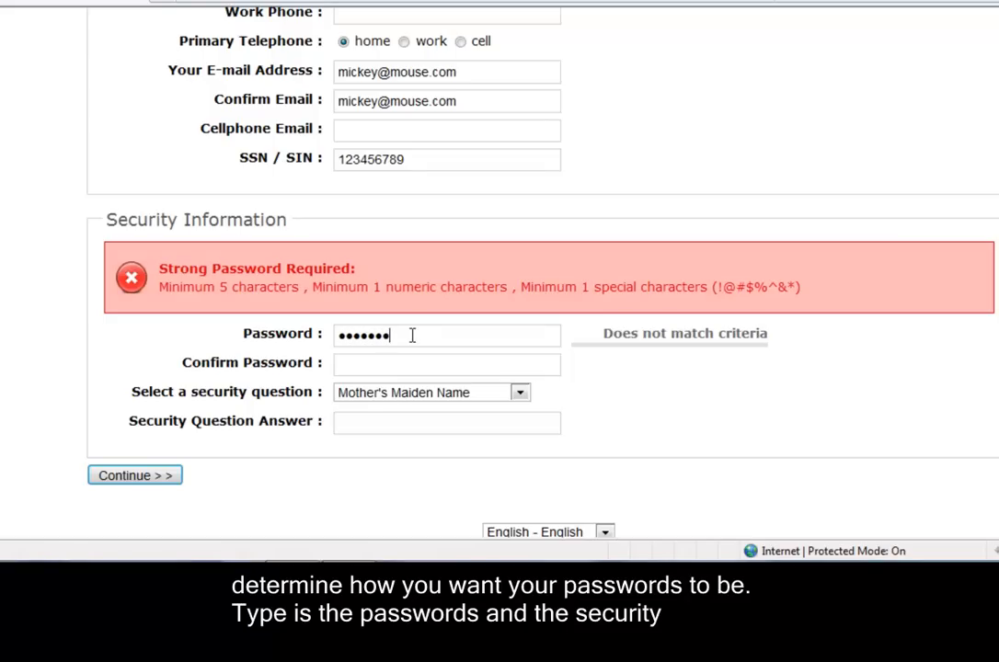
left_click(446, 364)
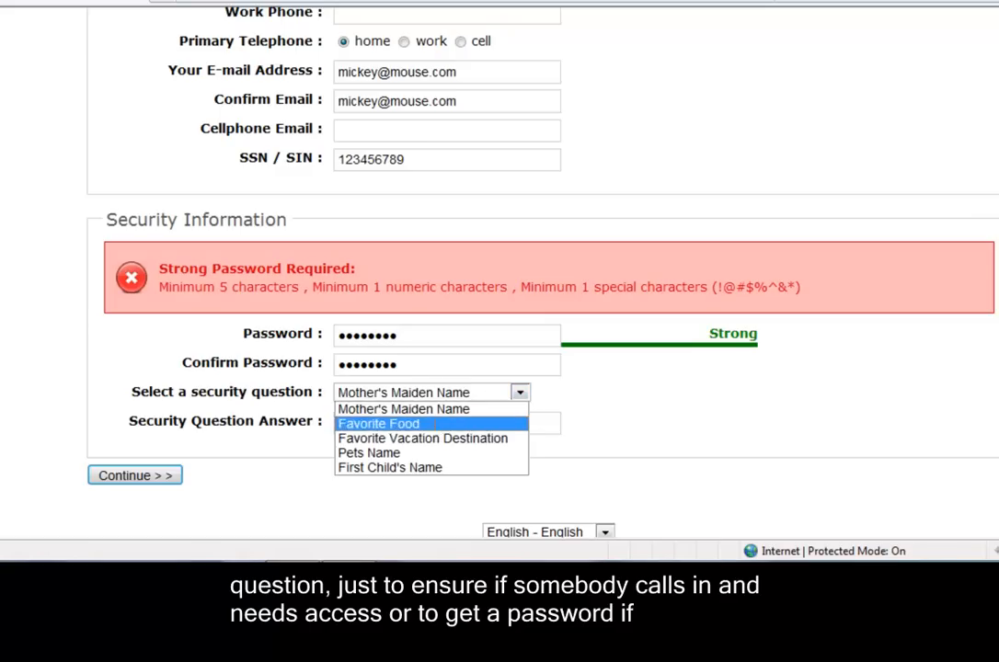
left_click(378, 423)
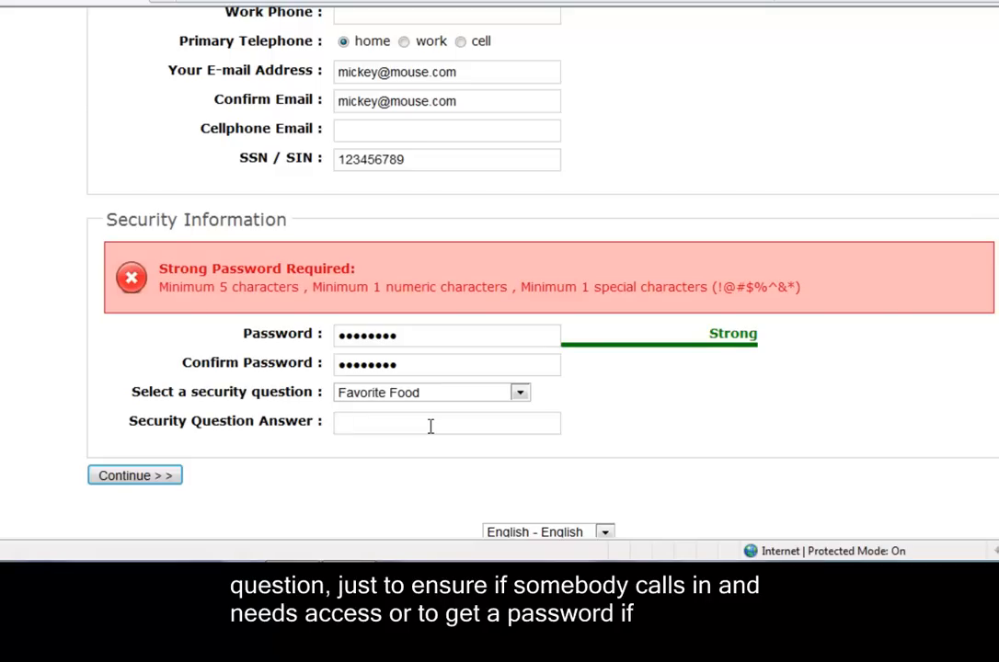
left_click(446, 422)
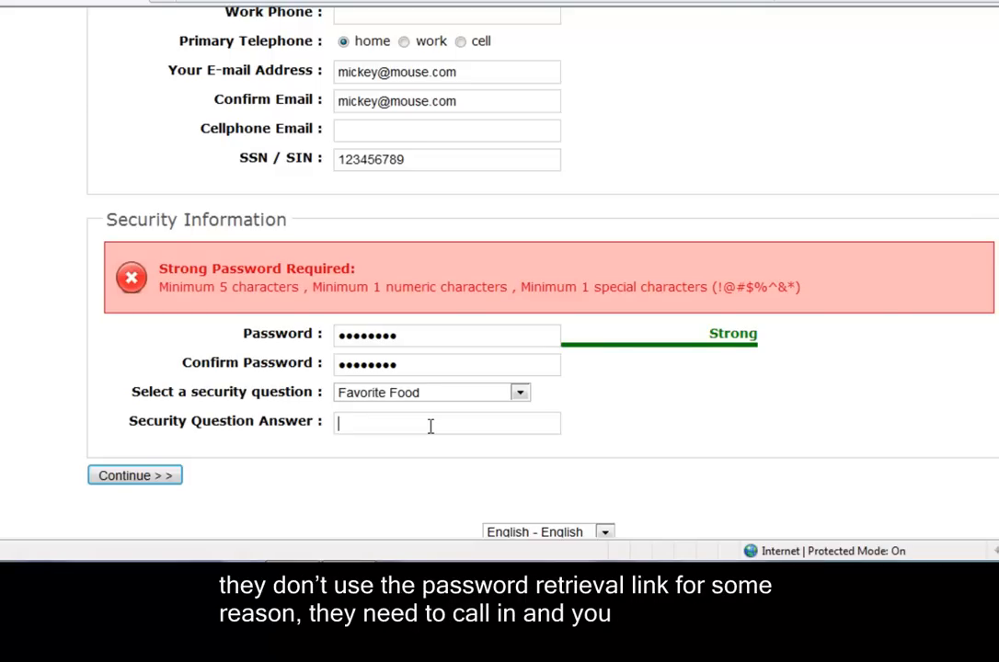
type("ch")
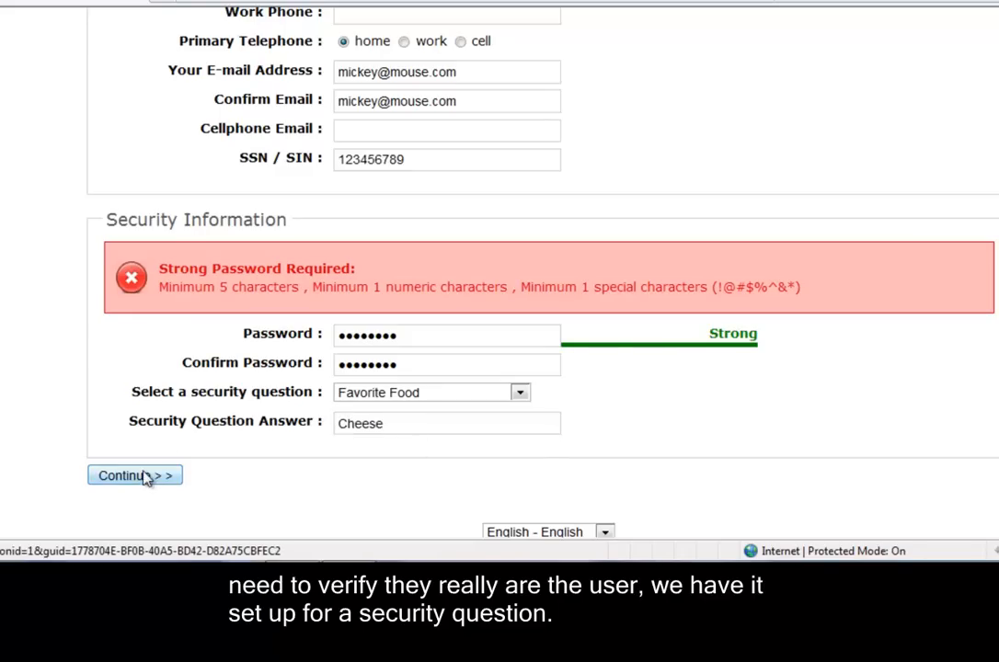
left_click(134, 475)
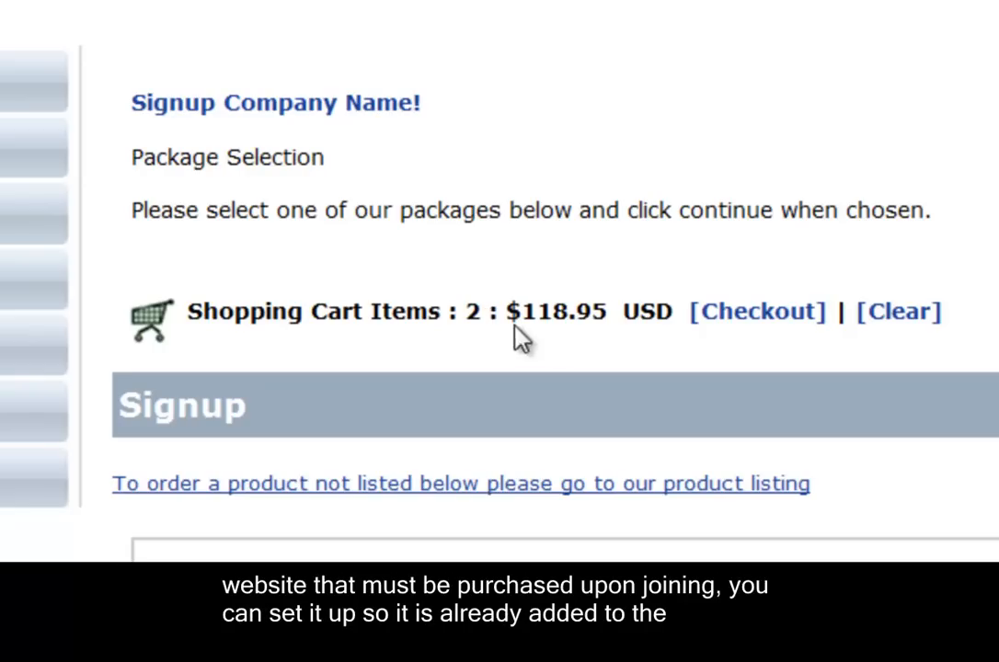
mouse_move(740, 448)
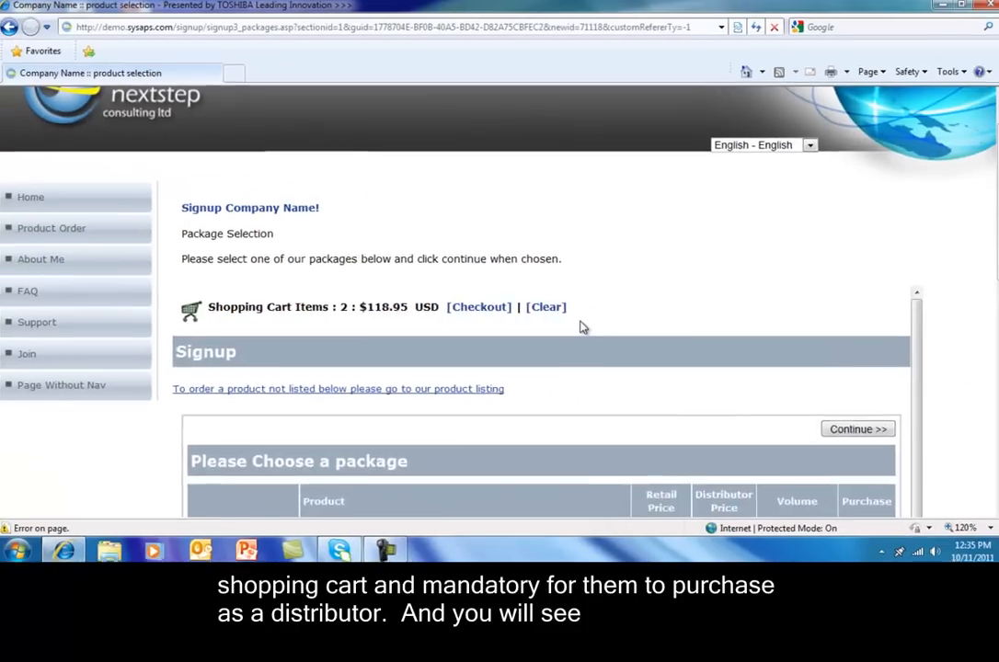
Purchase the Leader Product Pak - 200 PSV package and proceed to autoship selection
scroll("down", 3)
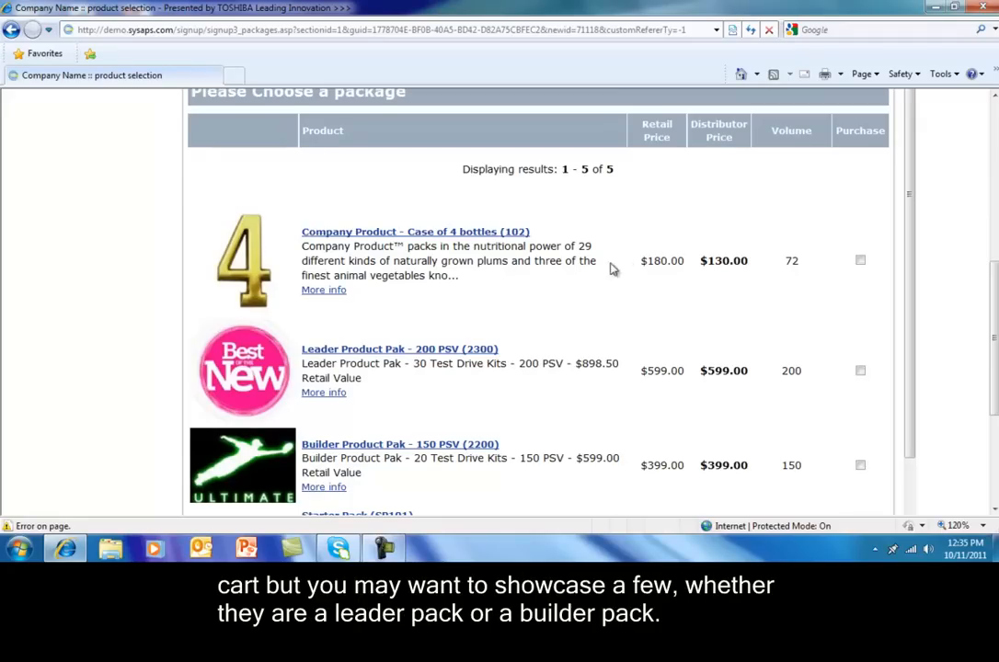
scroll("down", 3)
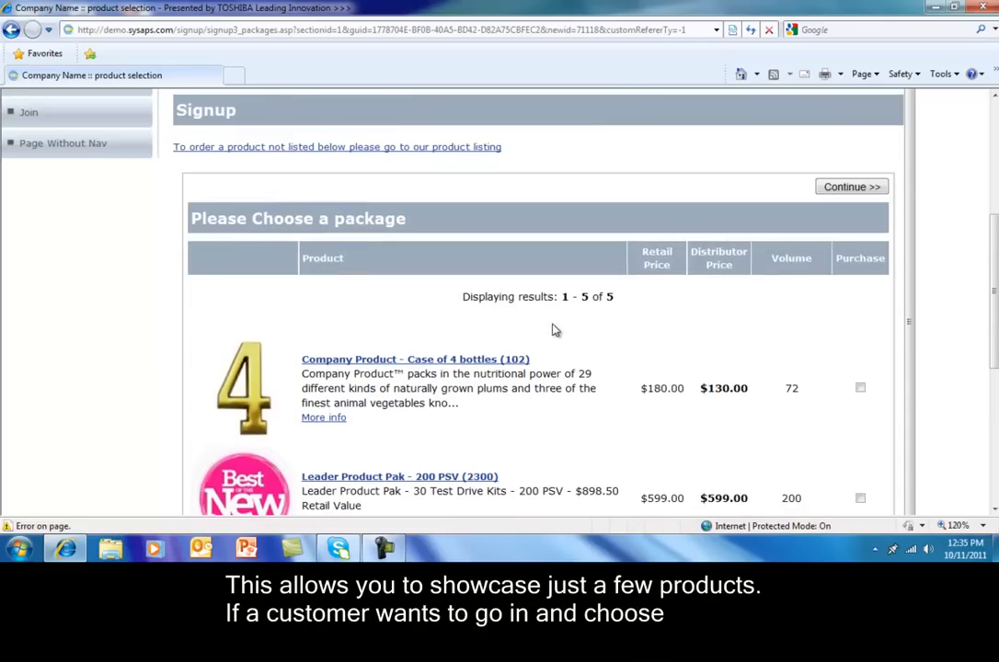
mouse_move(338, 153)
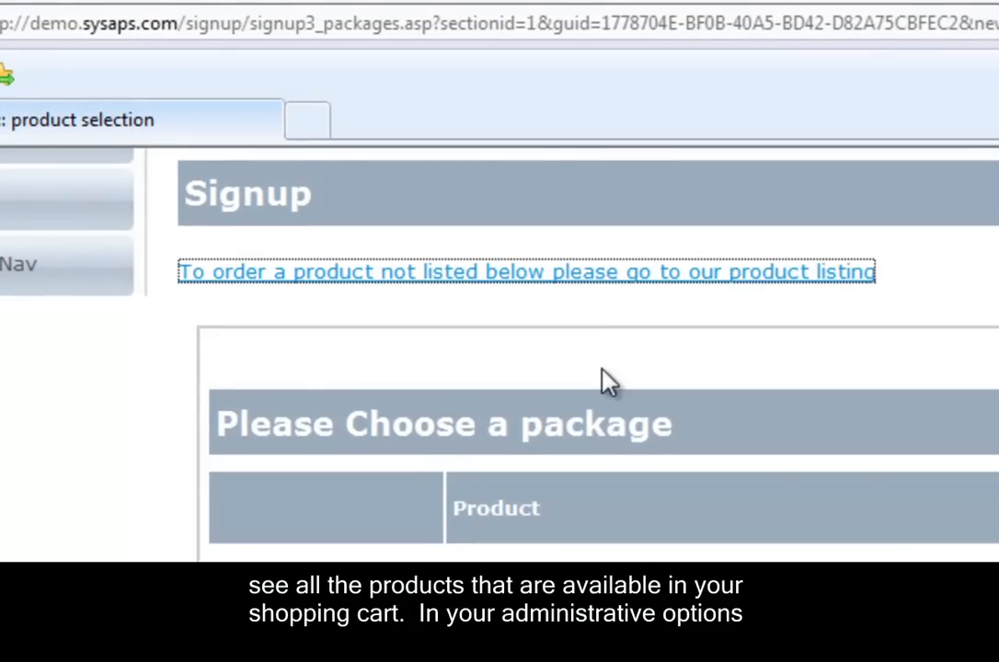
left_click(526, 271)
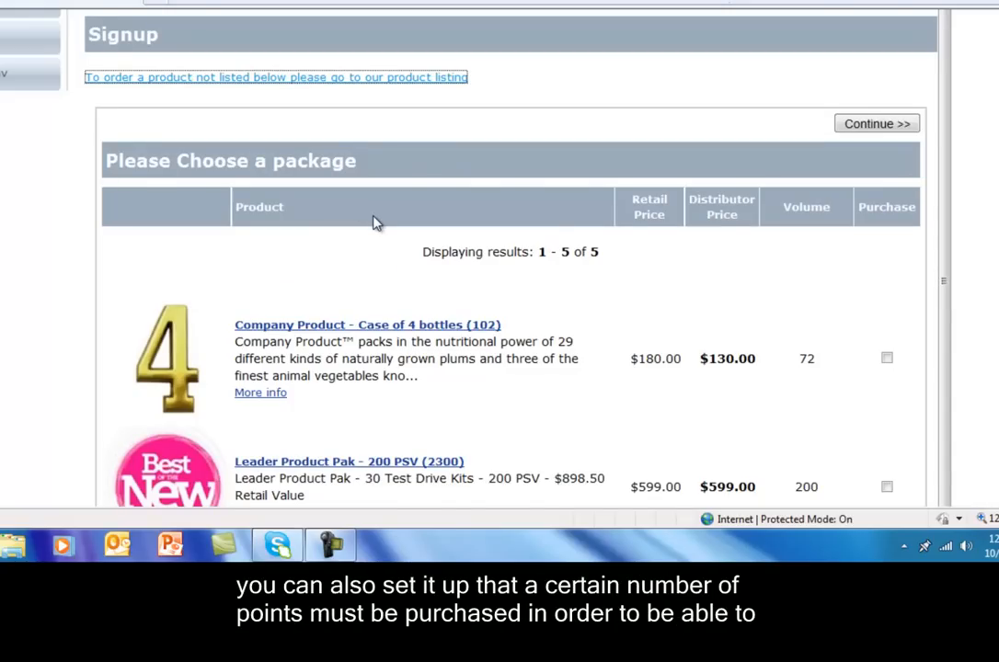
scroll("down", 3)
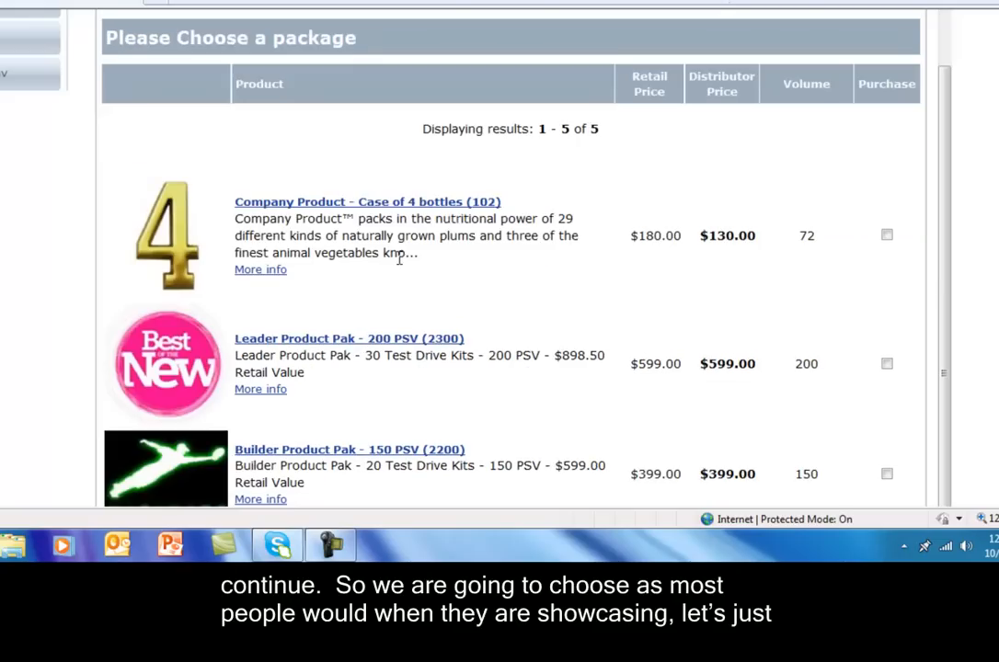
mouse_move(190, 191)
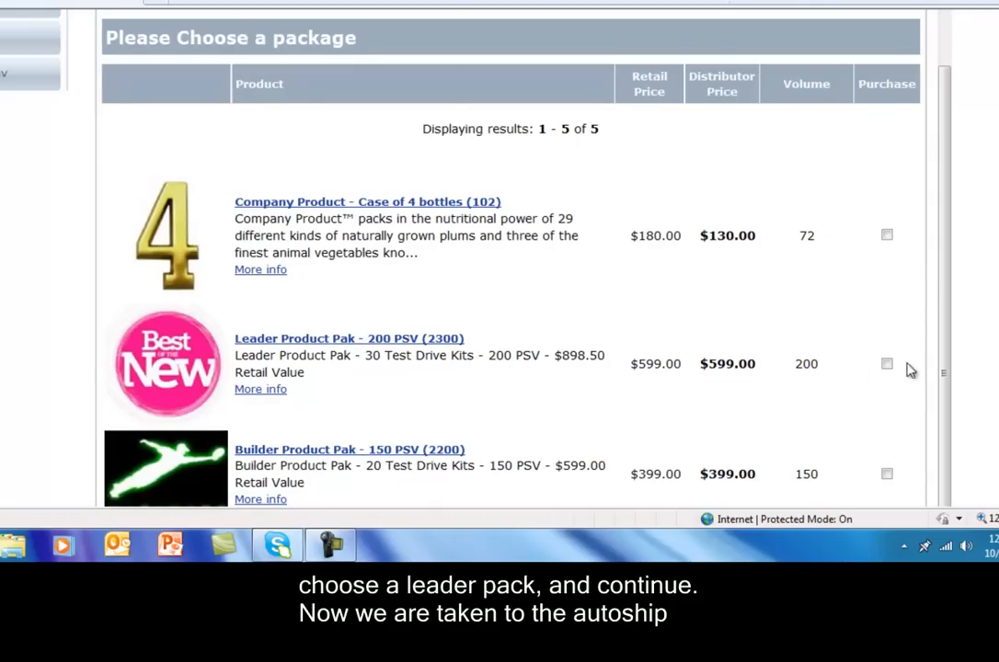
left_click(886, 363)
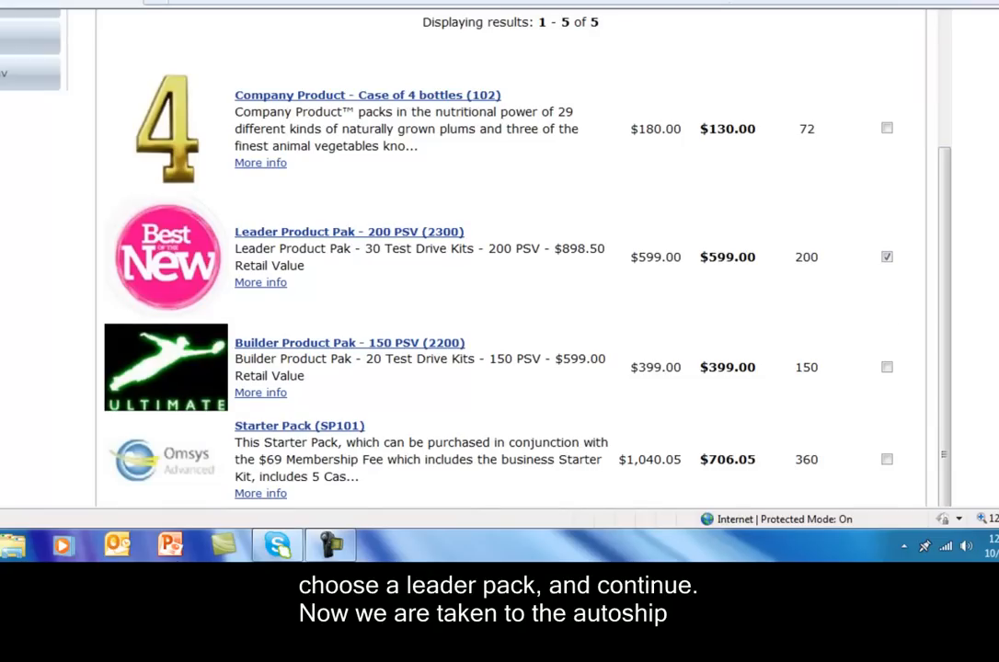
scroll("down", 3)
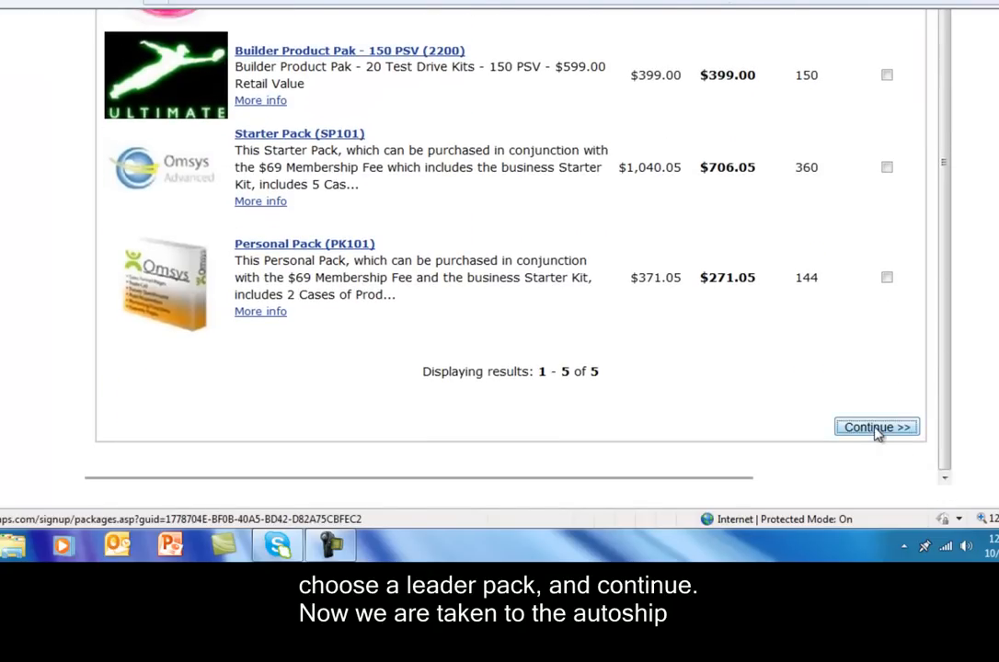
left_click(874, 426)
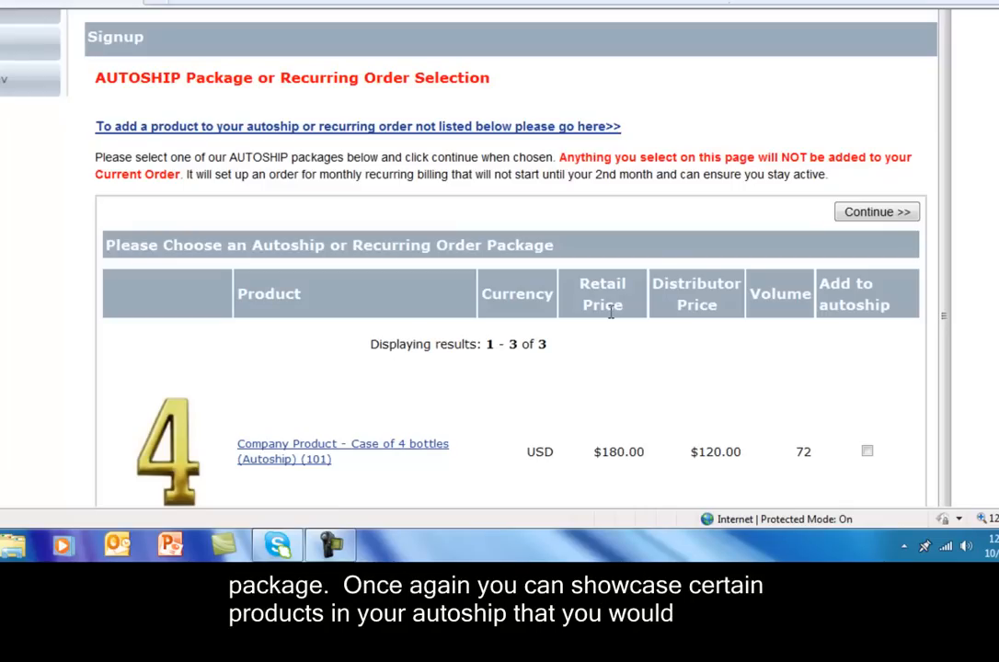
mouse_move(634, 293)
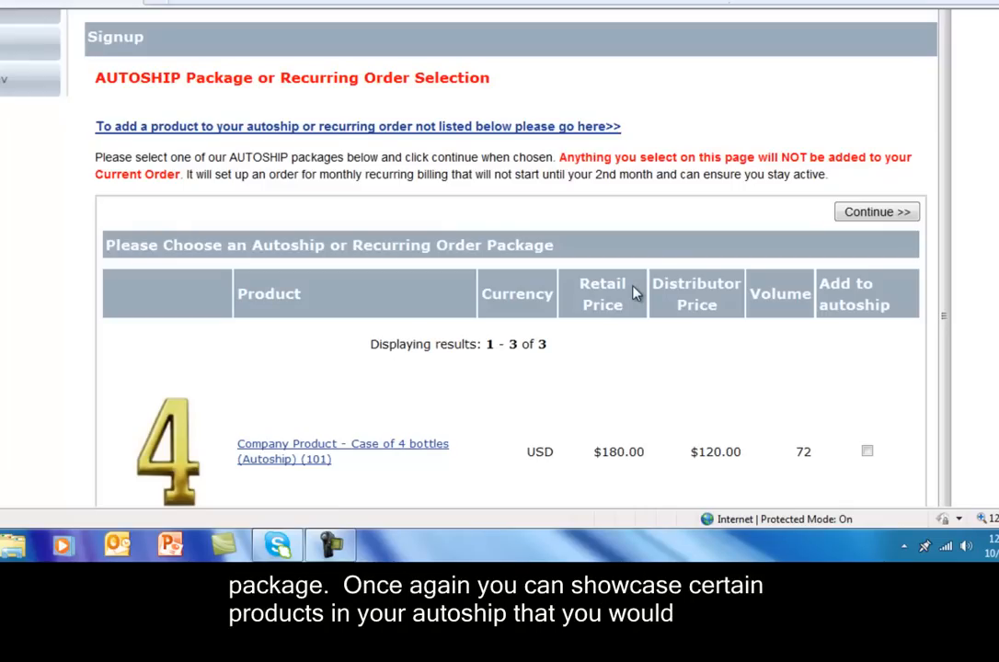
Add AutoProspecting System Monthly Renewal (PK1001R) to autoship and proceed to order confirmation
scroll("down", 3)
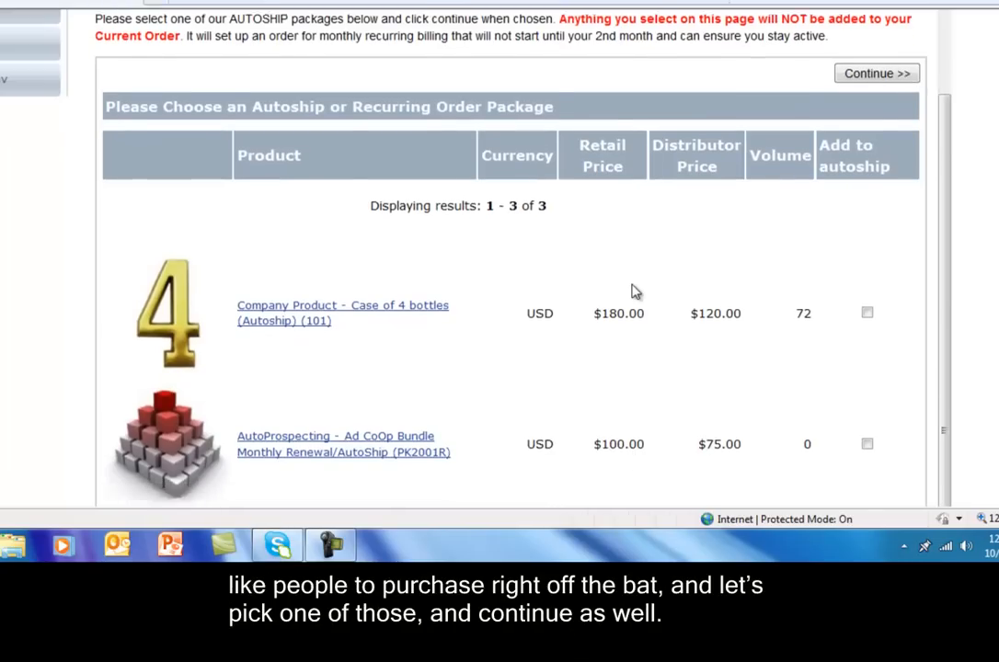
scroll("down", 3)
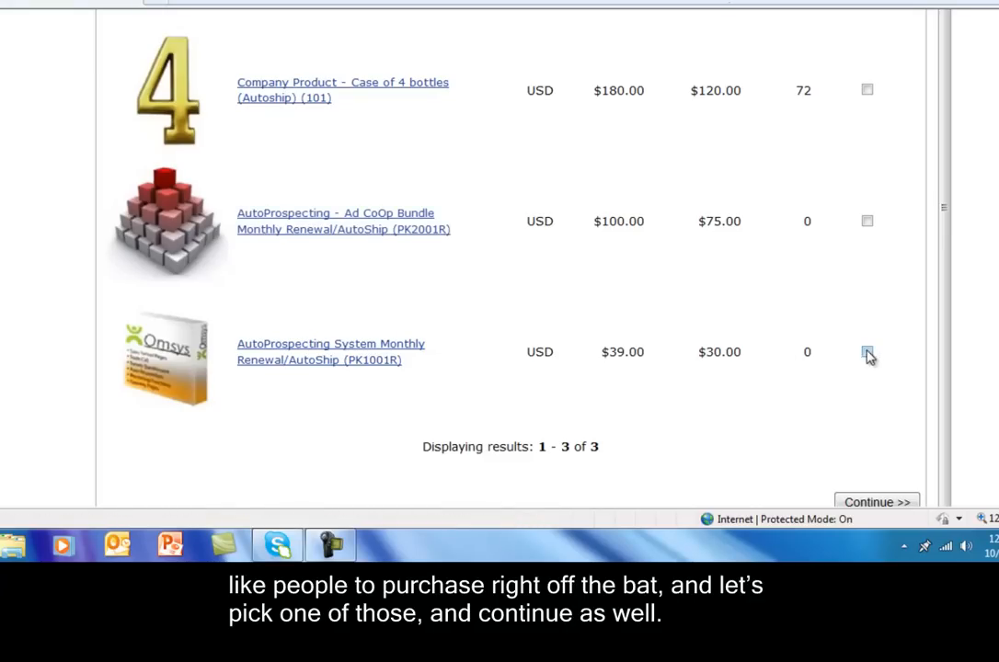
left_click(866, 351)
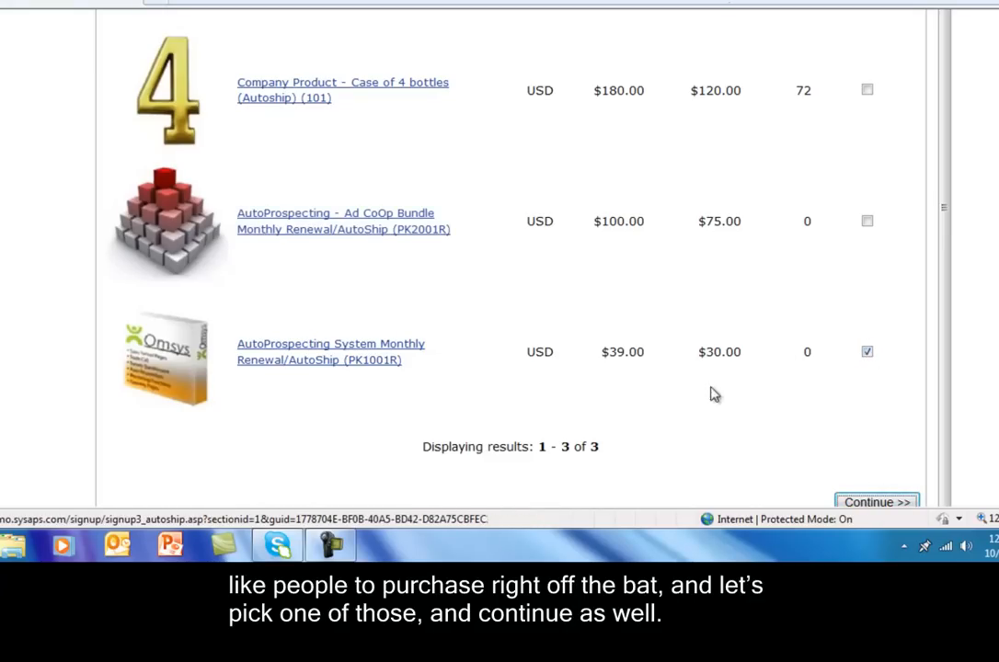
left_click(875, 502)
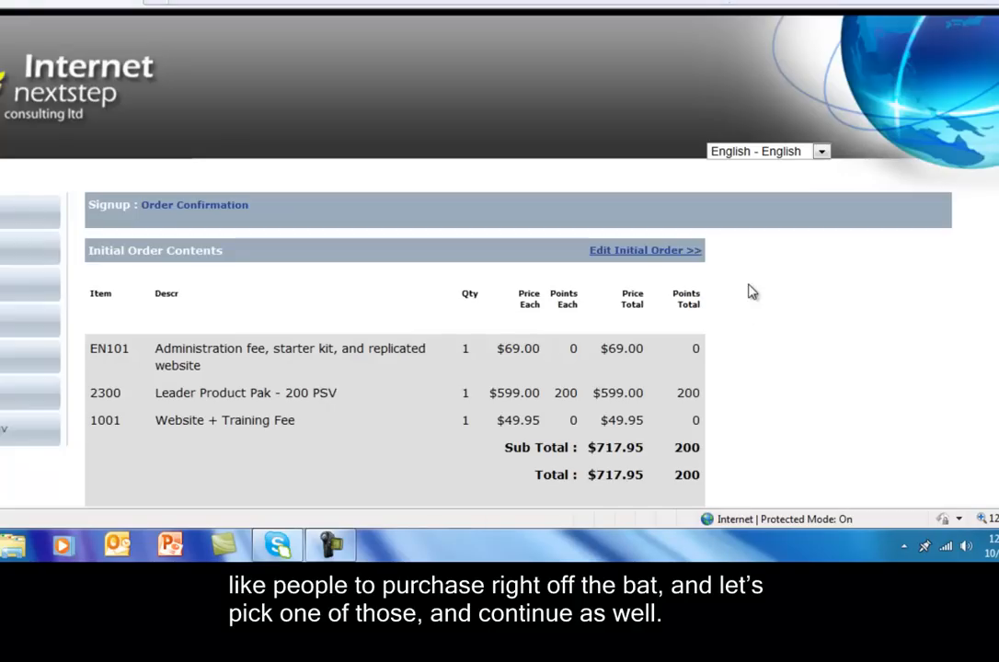
mouse_move(808, 313)
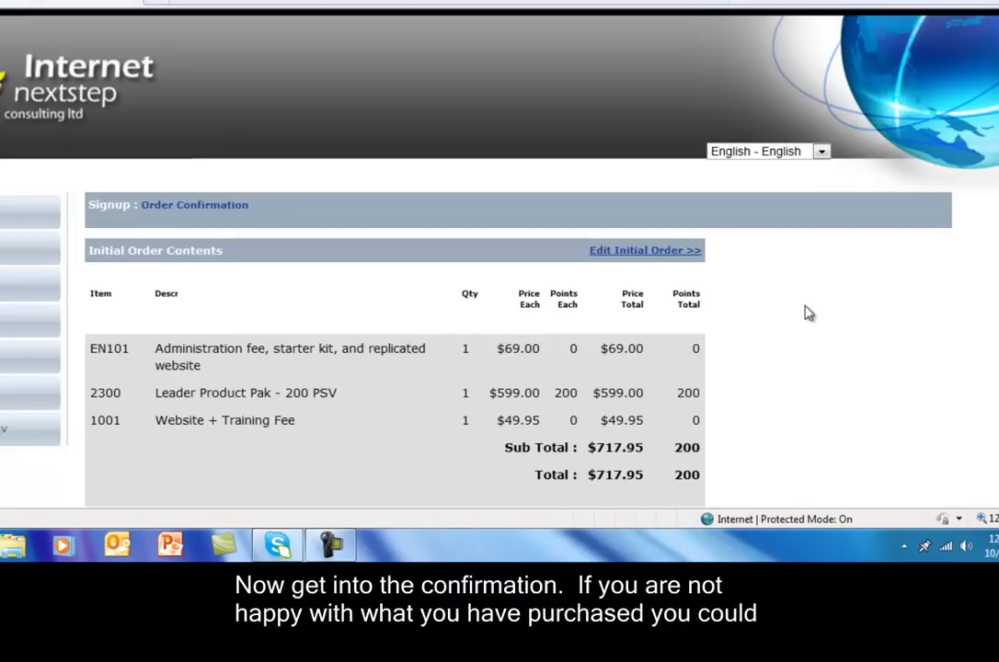
Review the $717.95 order, keeping Credit Card as the autoship pay method, and proceed
scroll("down", 3)
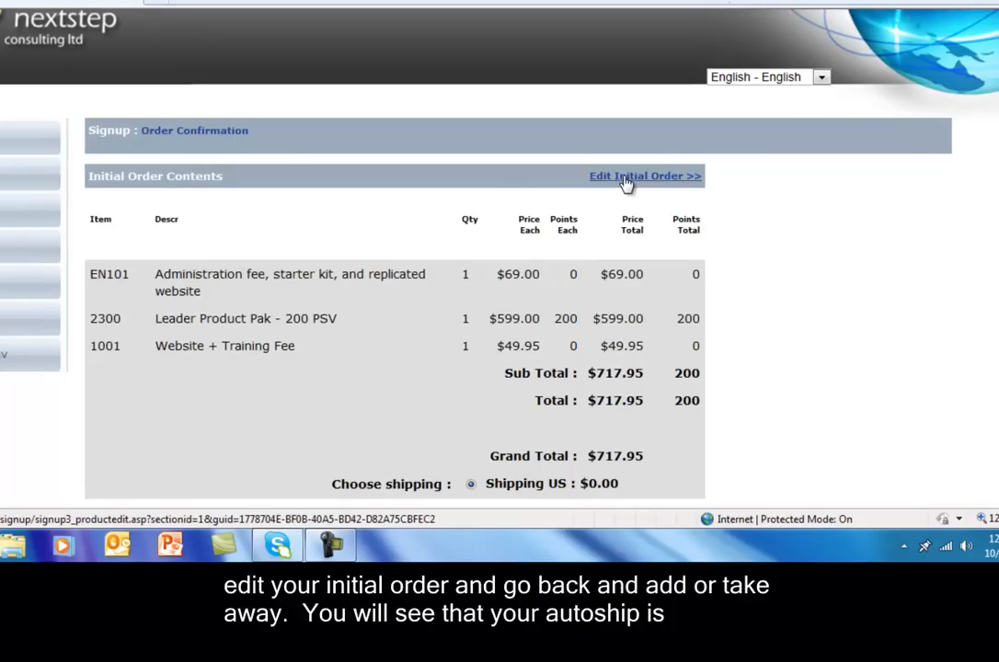
mouse_move(597, 352)
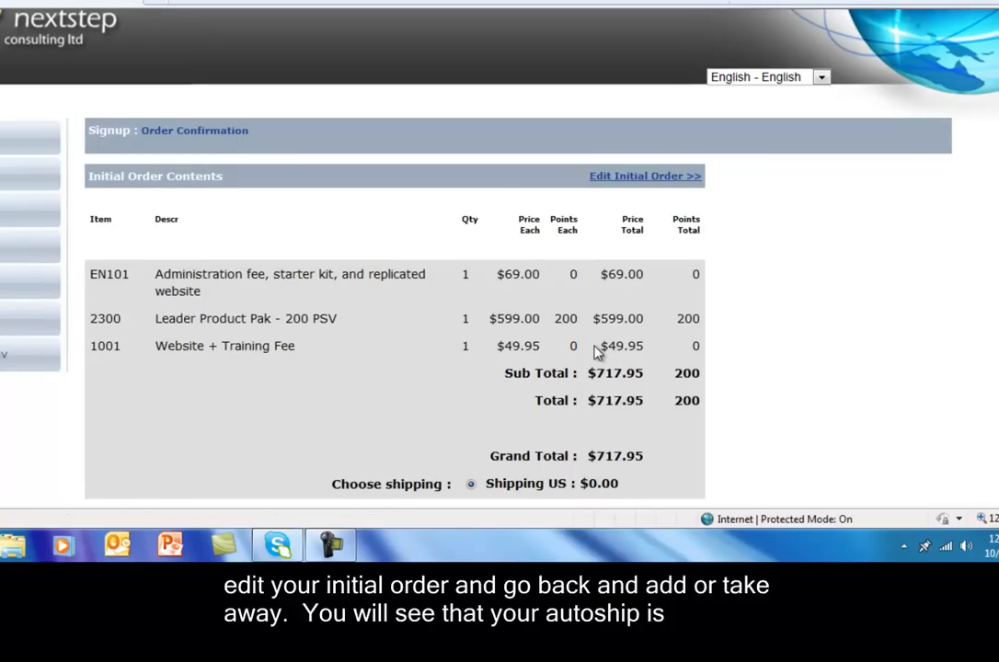
scroll("down", 3)
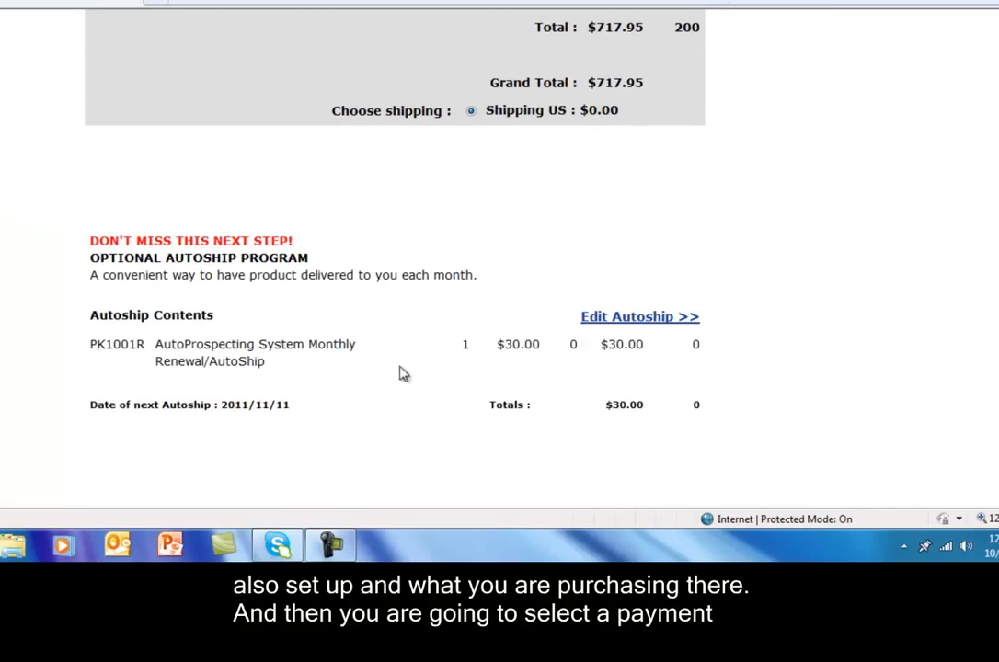
scroll("down", 3)
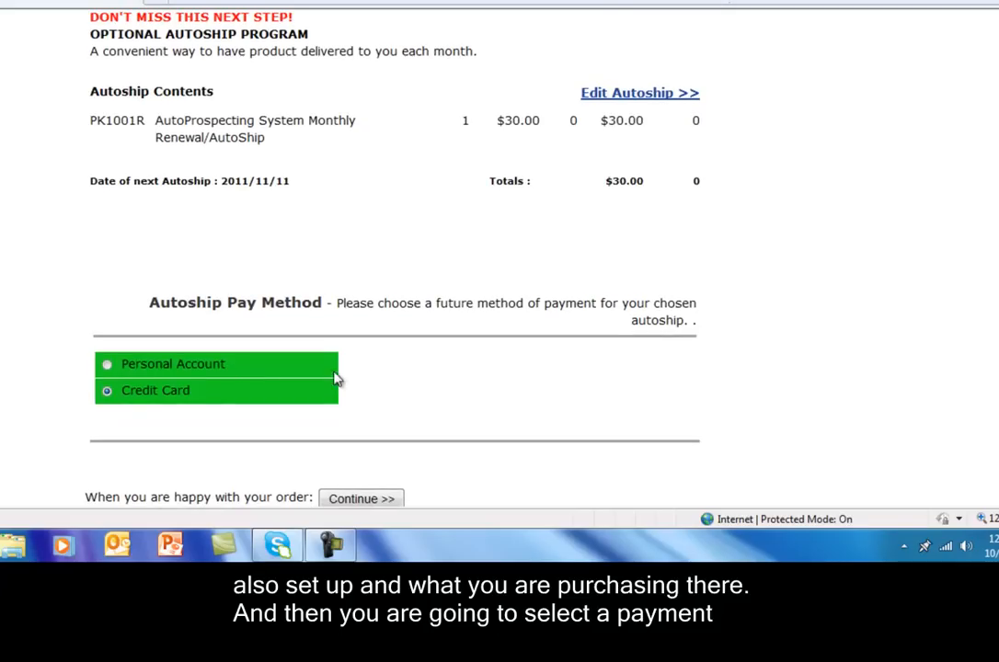
mouse_move(329, 360)
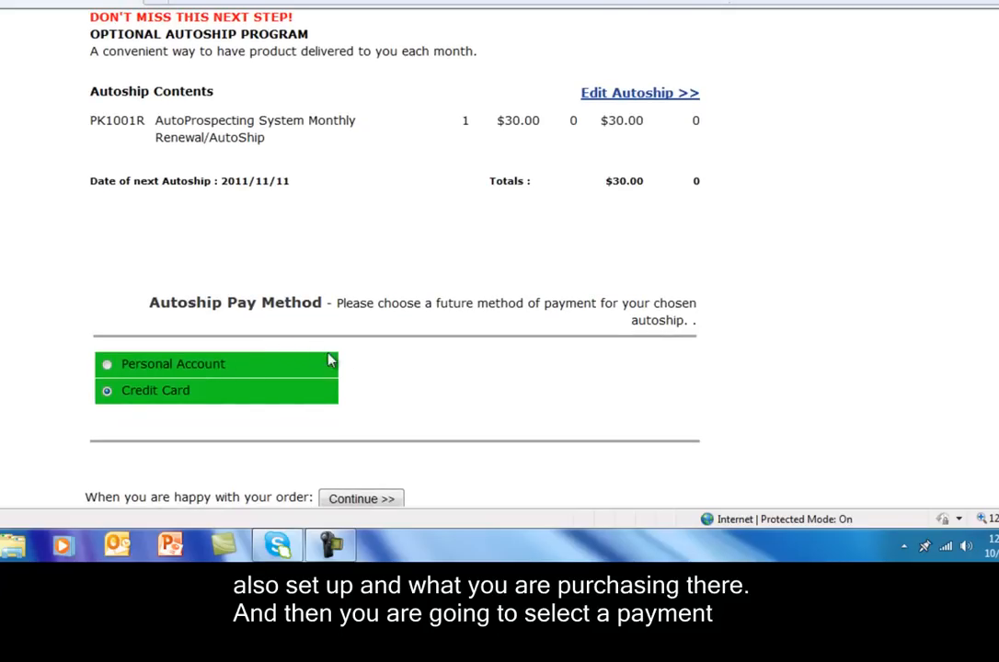
scroll("down", 3)
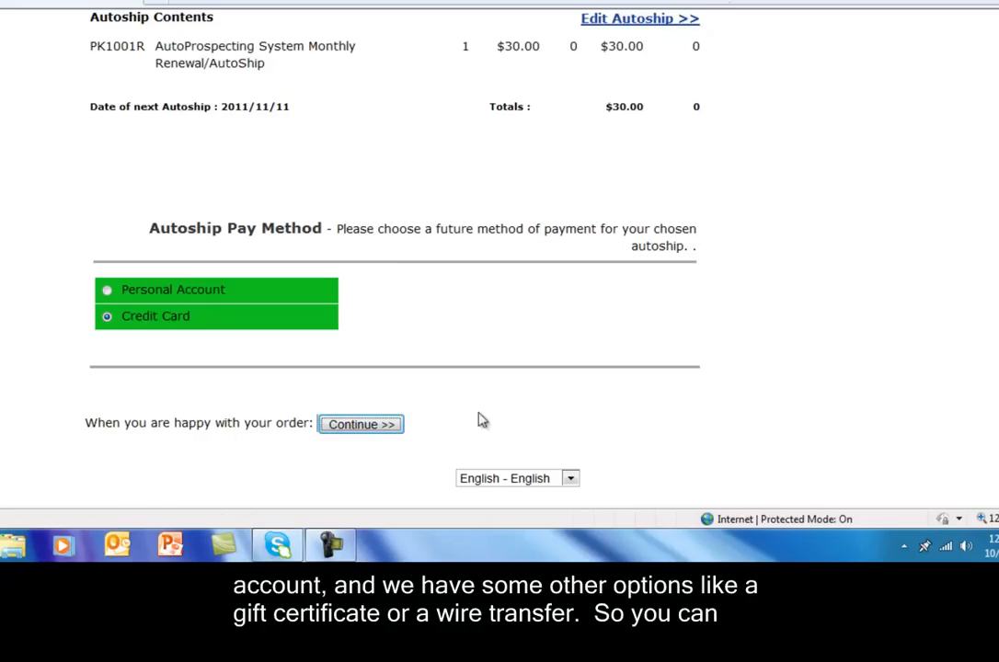
left_click(360, 424)
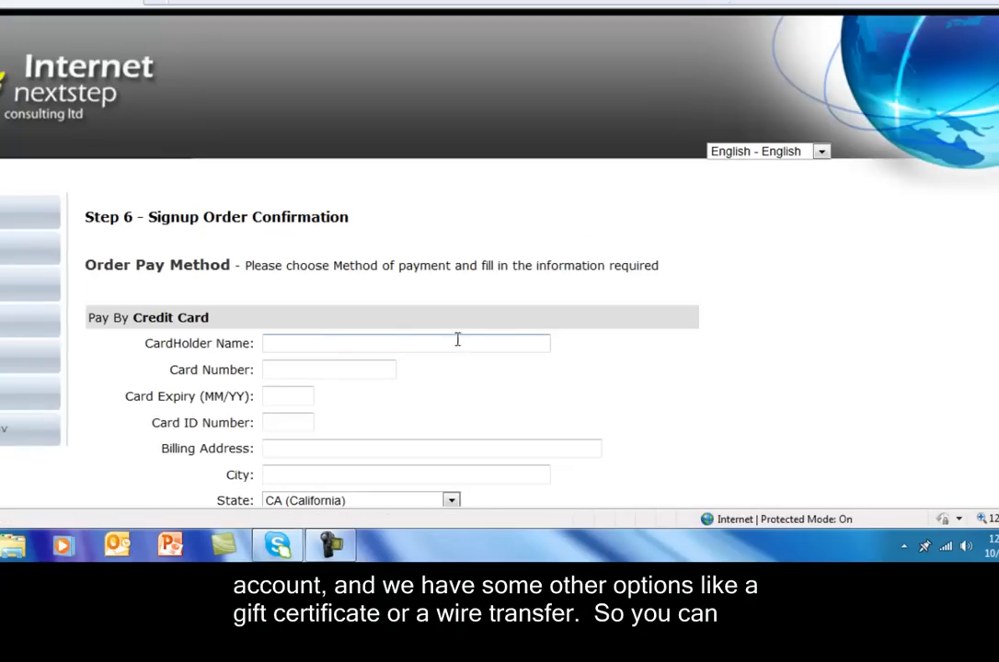
Pay for the order by wire transfer with its $15.00 service fee
scroll("down", 3)
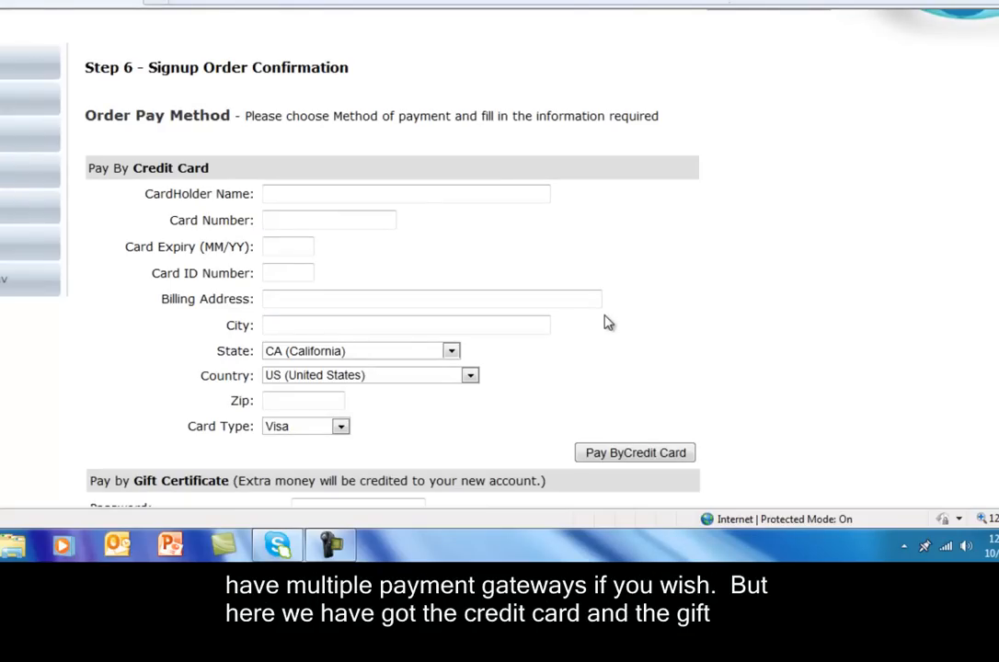
mouse_move(538, 285)
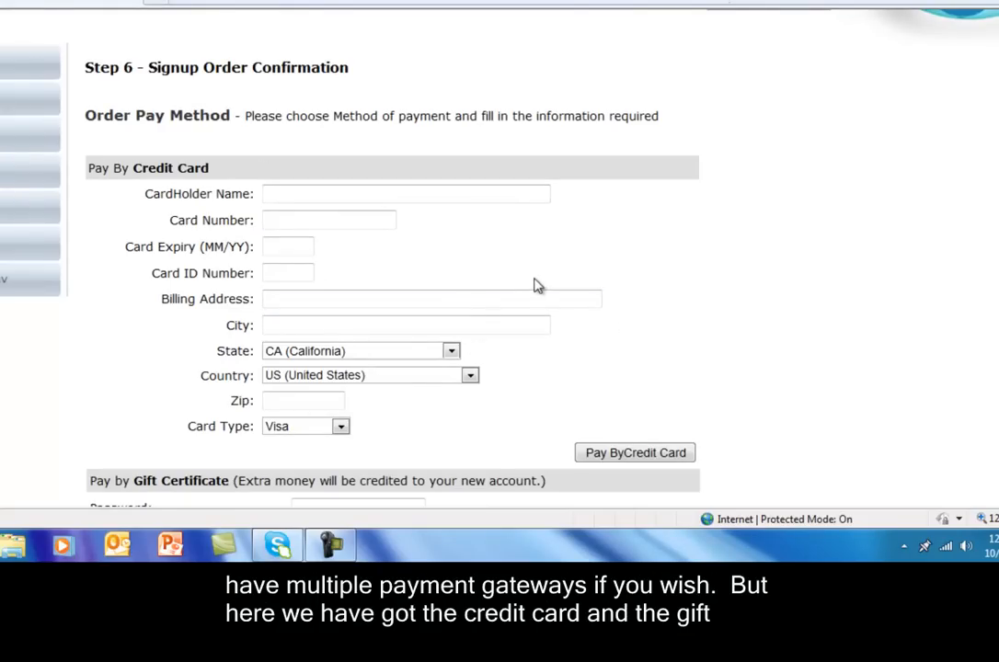
scroll("down", 3)
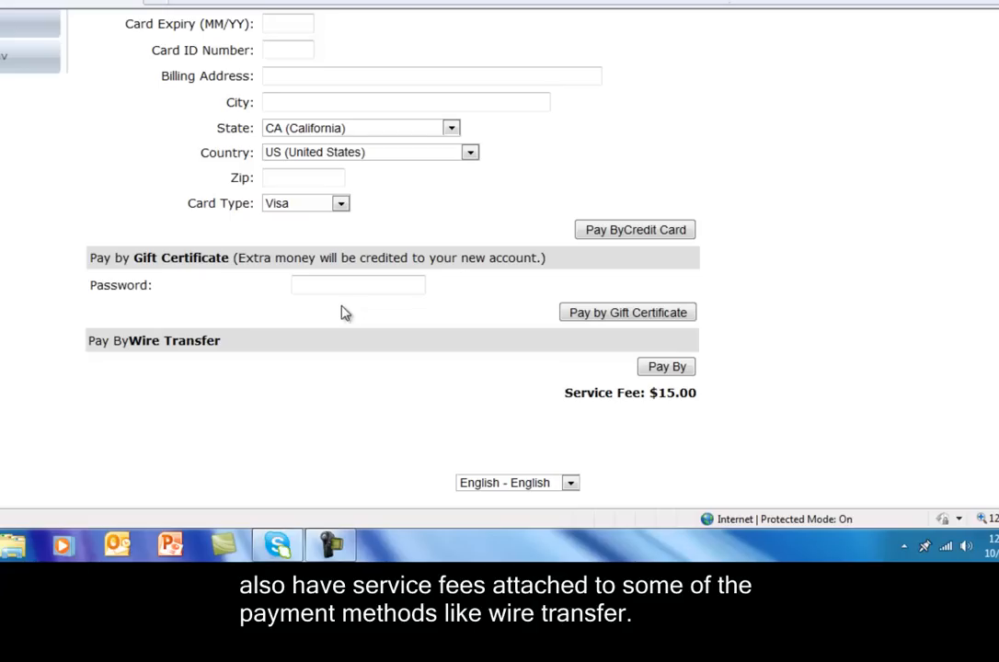
mouse_move(690, 420)
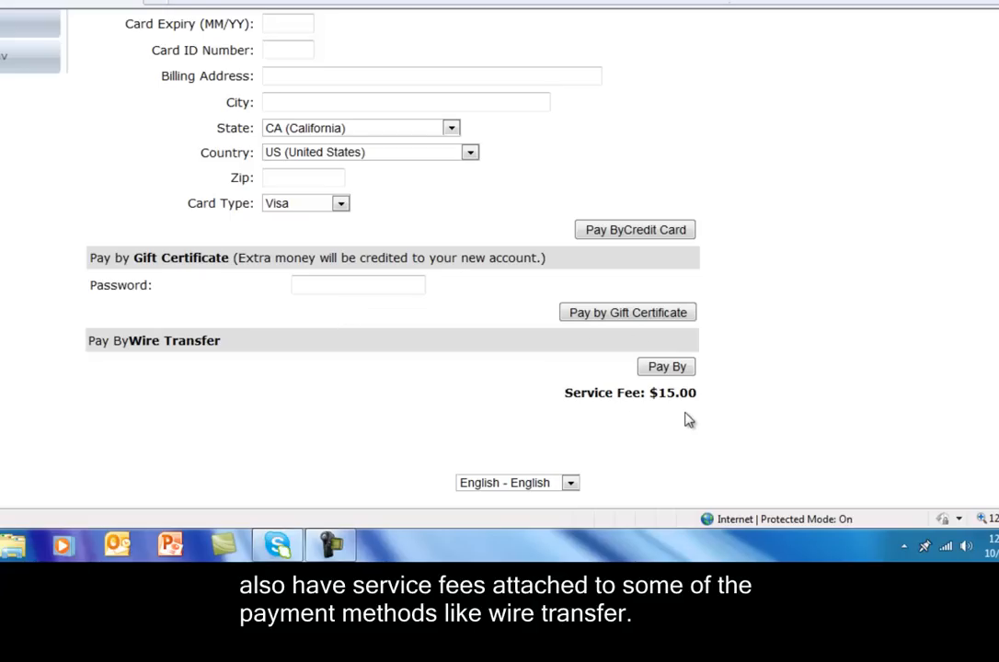
mouse_move(446, 369)
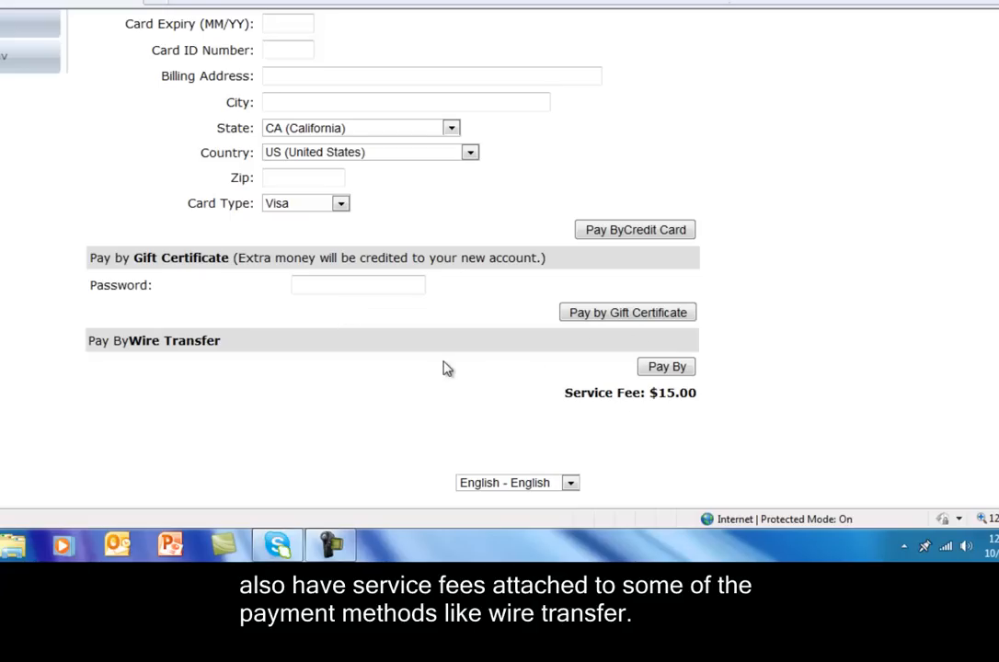
left_click(666, 366)
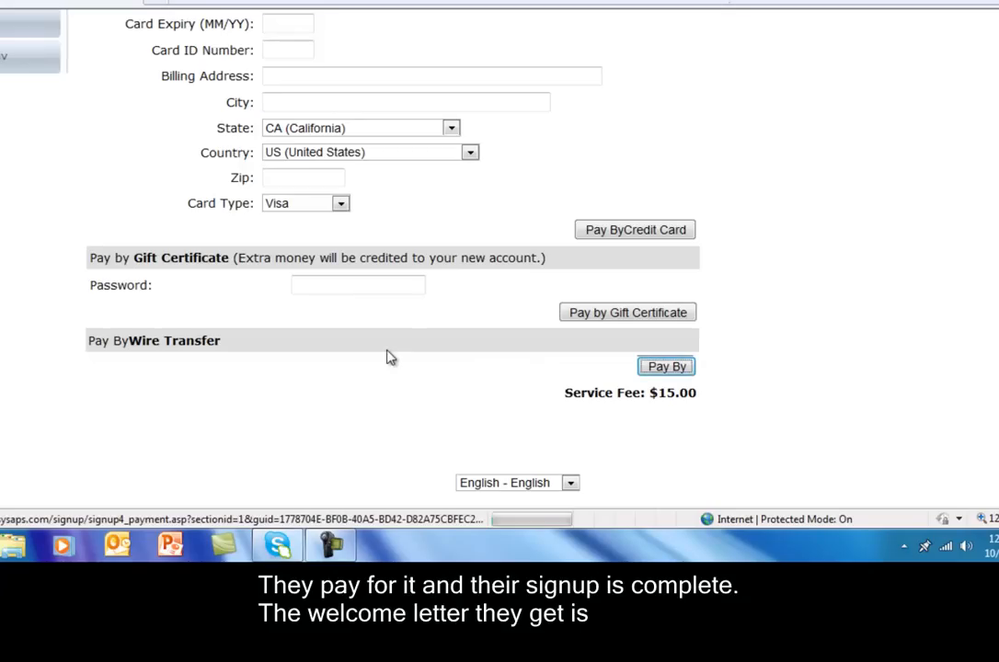
left_click(665, 366)
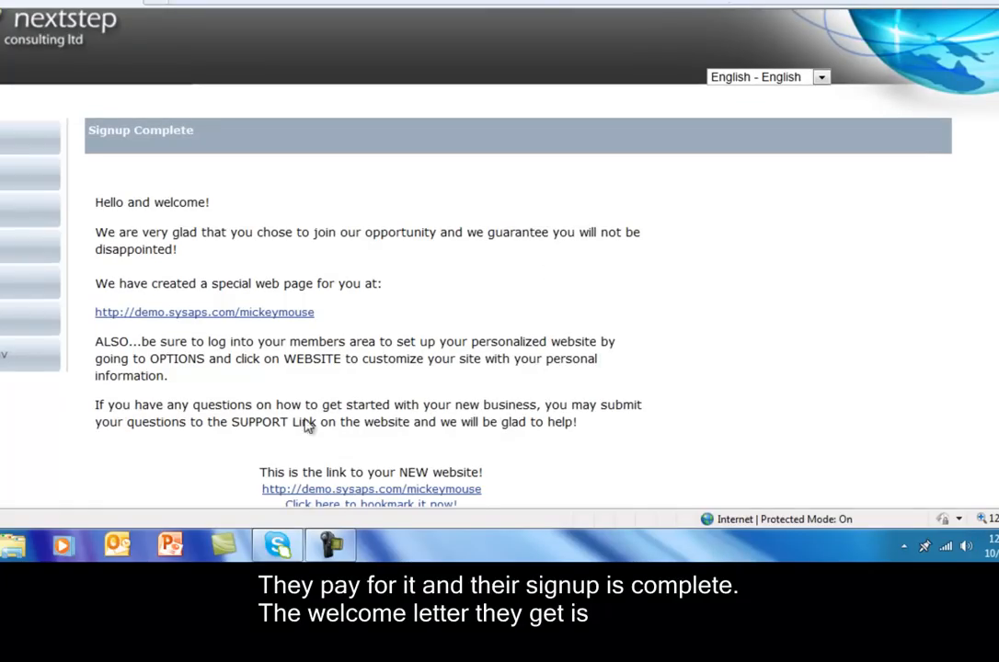
mouse_move(472, 360)
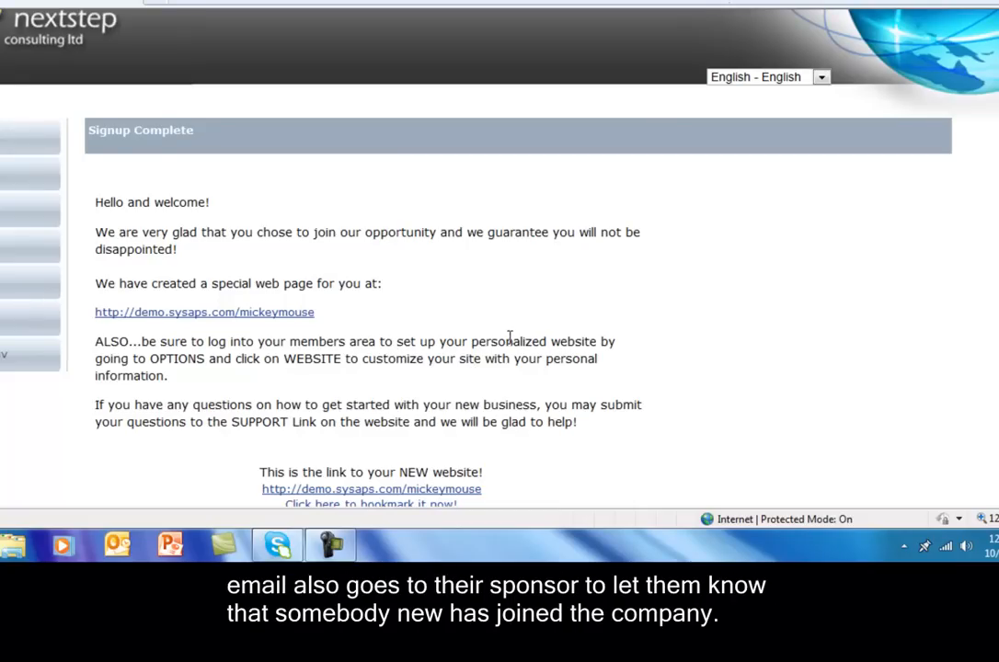
scroll("down", 3)
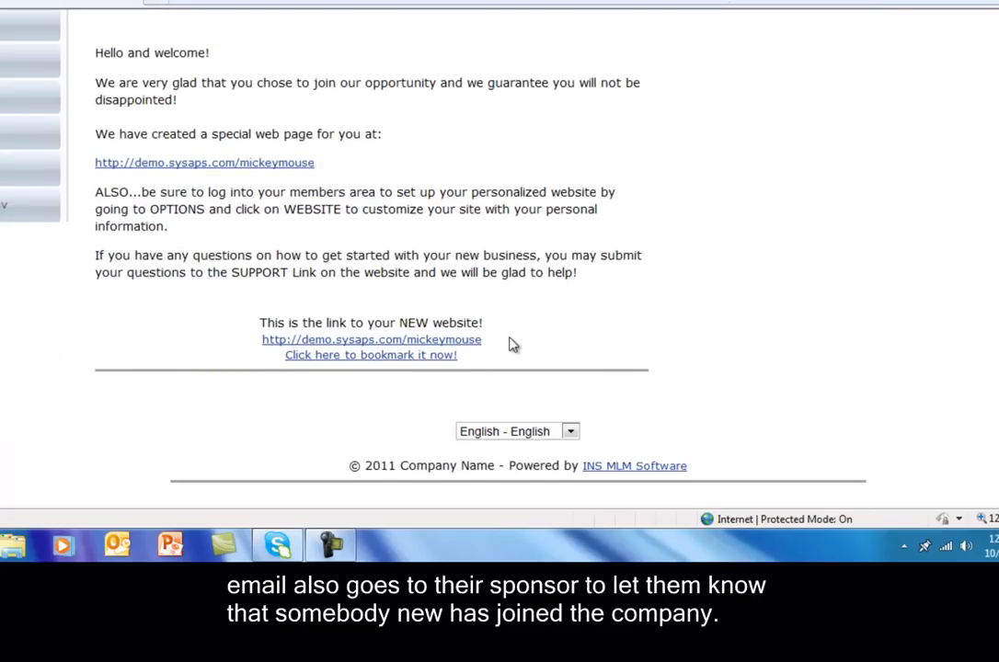